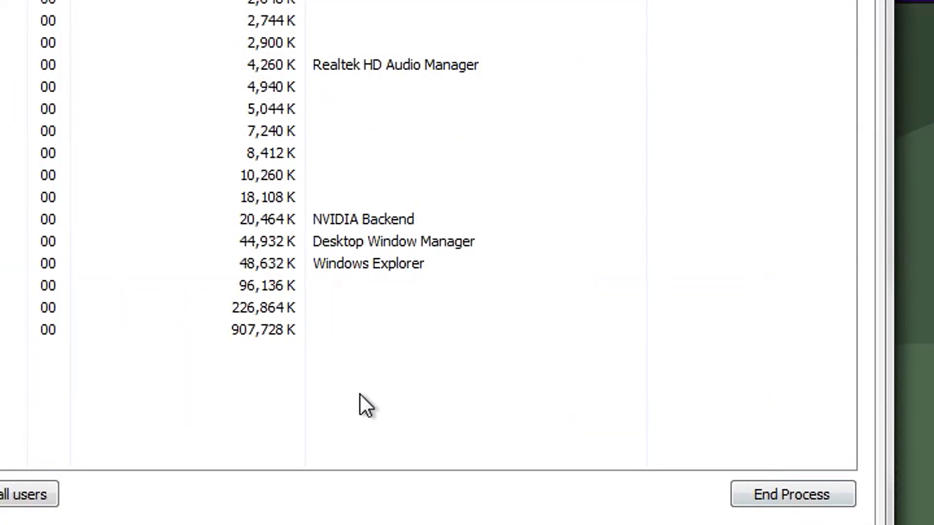
End the javaw.exe process running Minecraft and confirm ending it
{"action": "left_click", "coordinate": [411, 307]}
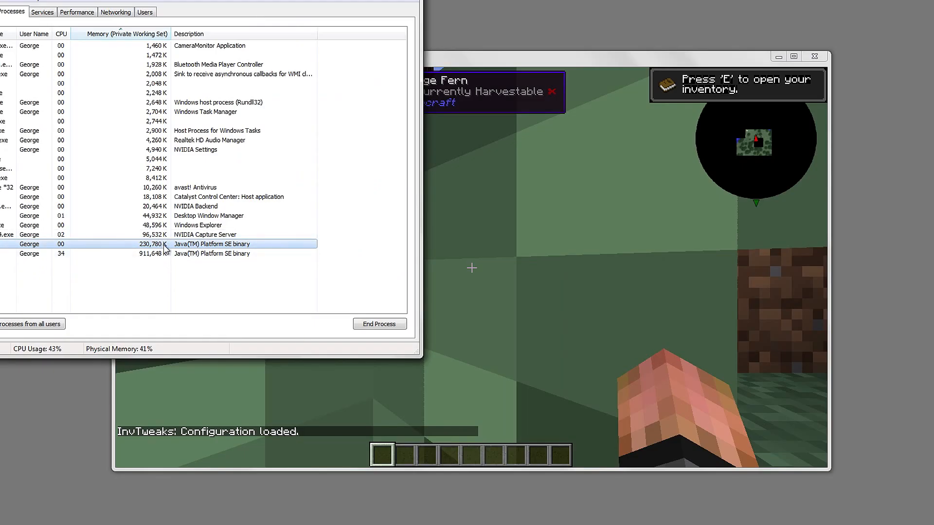
{"action": "left_click", "coordinate": [378, 323]}
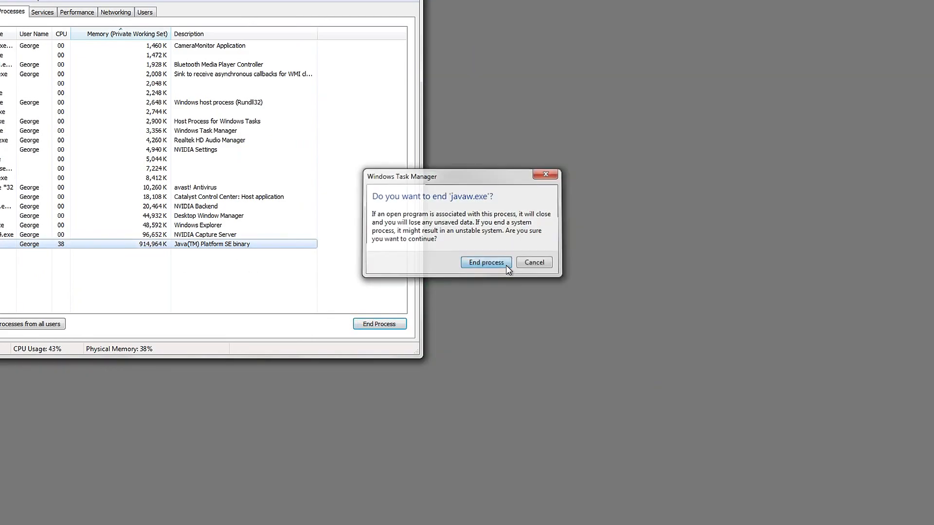
{"action": "left_click", "coordinate": [485, 262]}
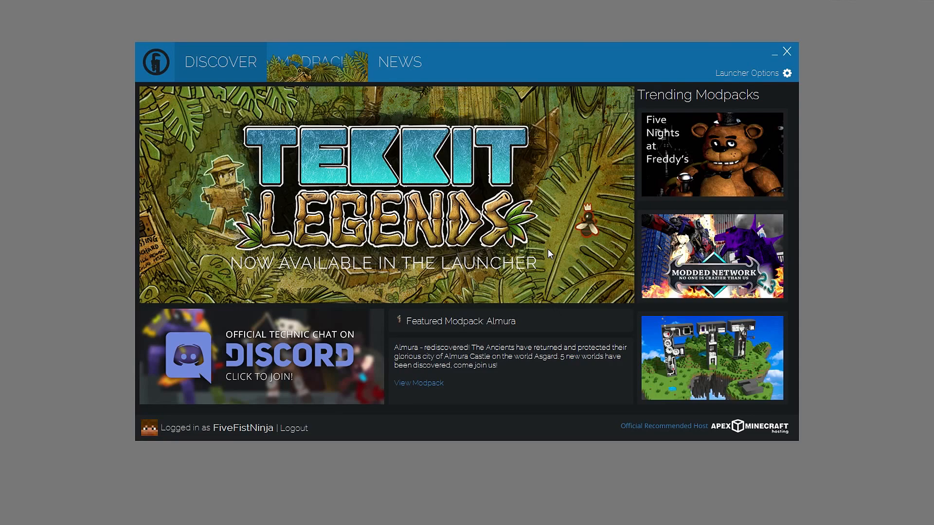
{"action": "mouse_move", "coordinate": [497, 191]}
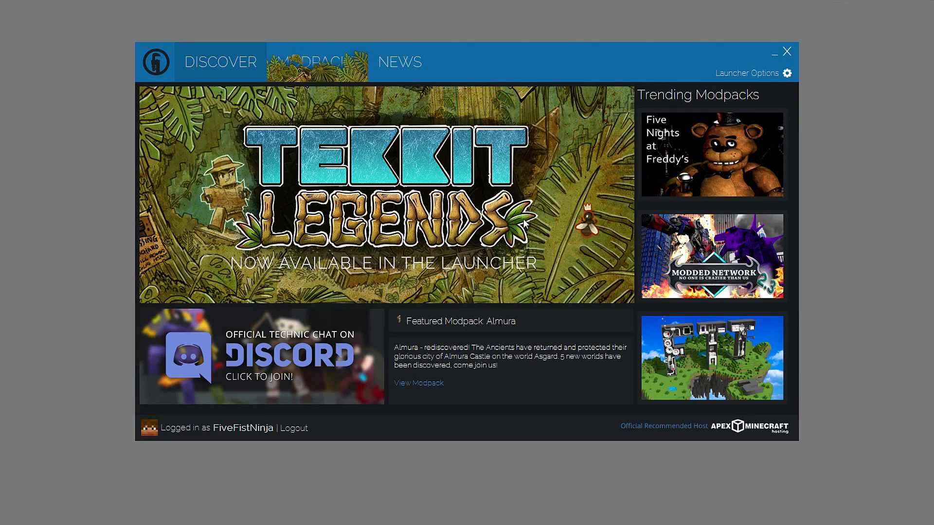
{"action": "mouse_move", "coordinate": [534, 256]}
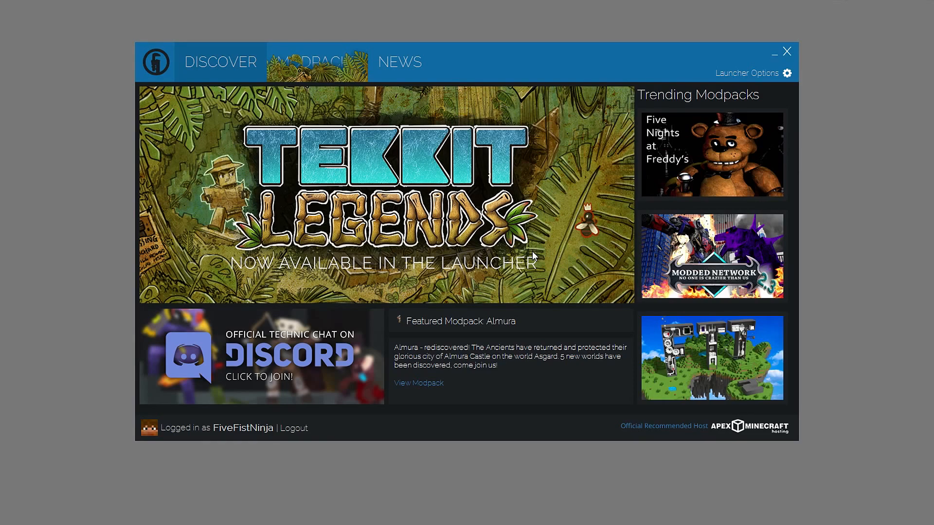
View the installed Tekkit Legends version (1.0.7) under Modpacks, then close the launcher
{"action": "left_click", "coordinate": [317, 62]}
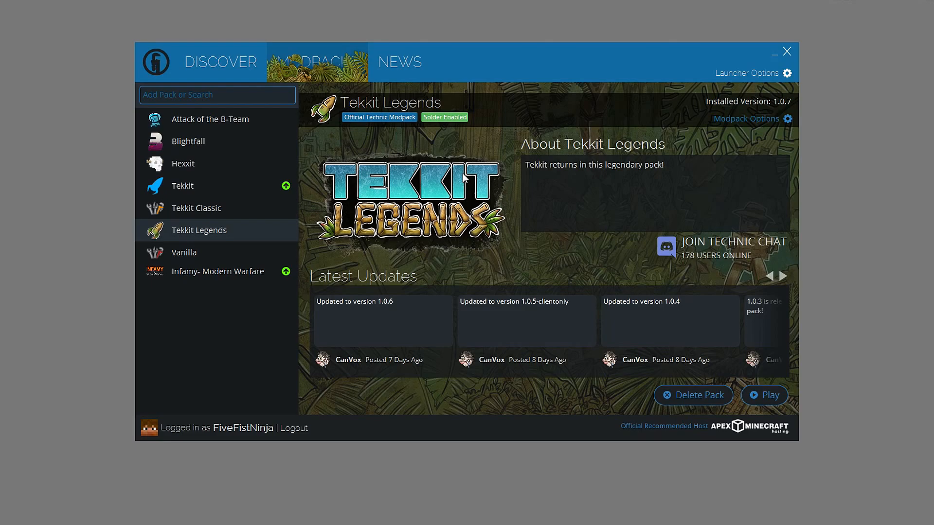
{"action": "mouse_move", "coordinate": [736, 134]}
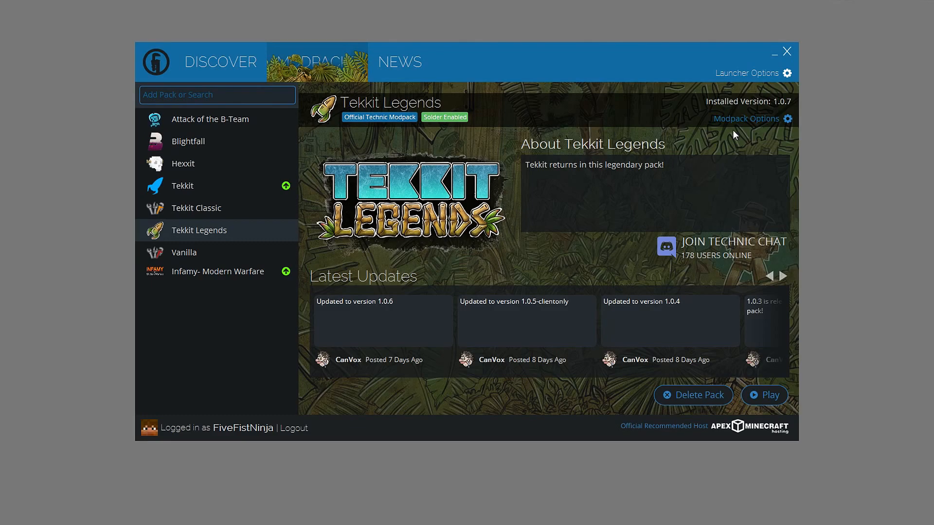
{"action": "mouse_move", "coordinate": [798, 65]}
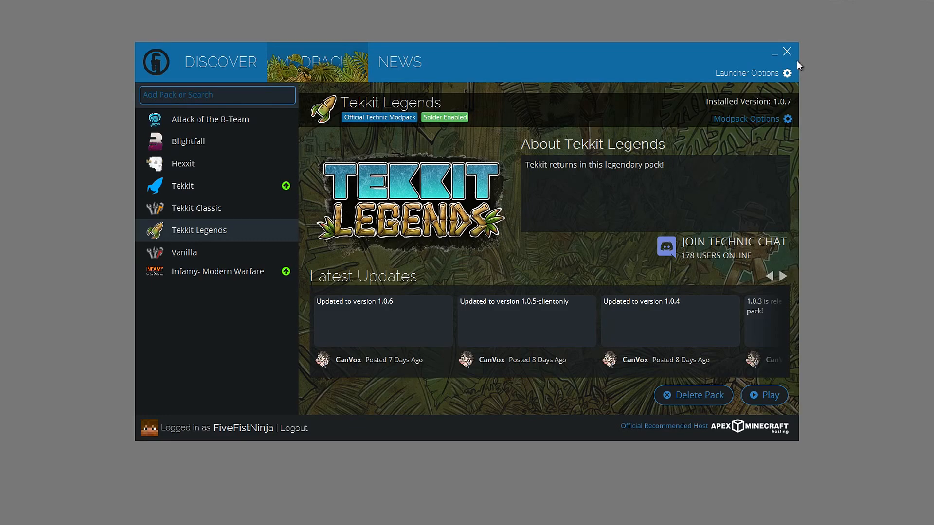
{"action": "left_click", "coordinate": [787, 52]}
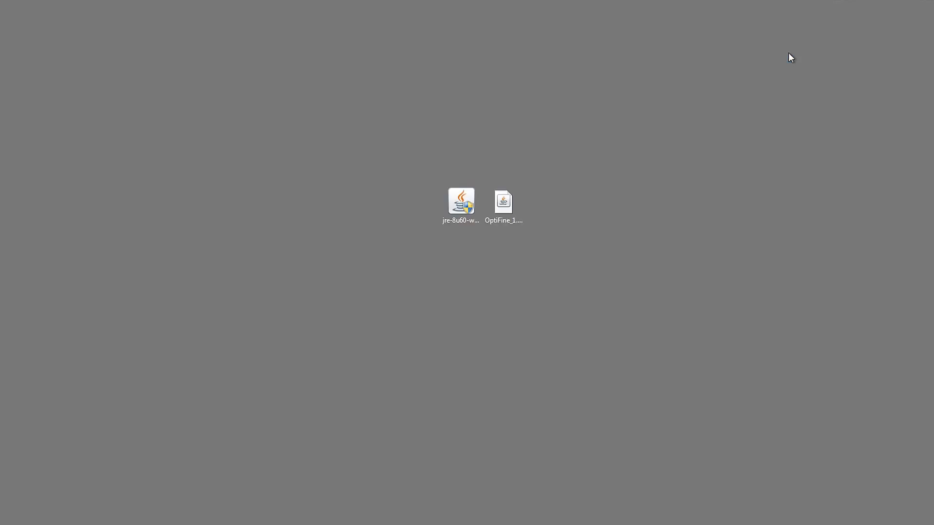
{"action": "mouse_move", "coordinate": [359, 281]}
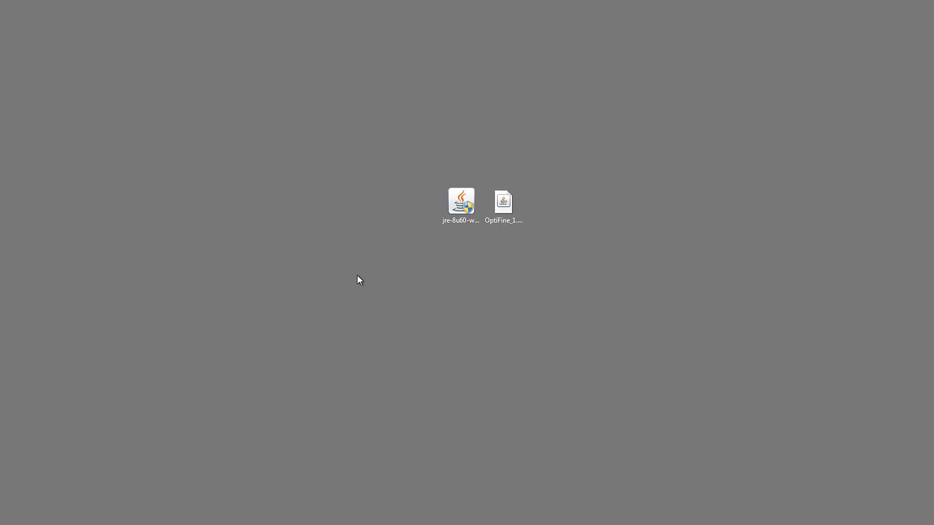
Select the OptiFine 1.7.10 jar on the desktop and bring up the Start menu
{"action": "left_click", "coordinate": [503, 202]}
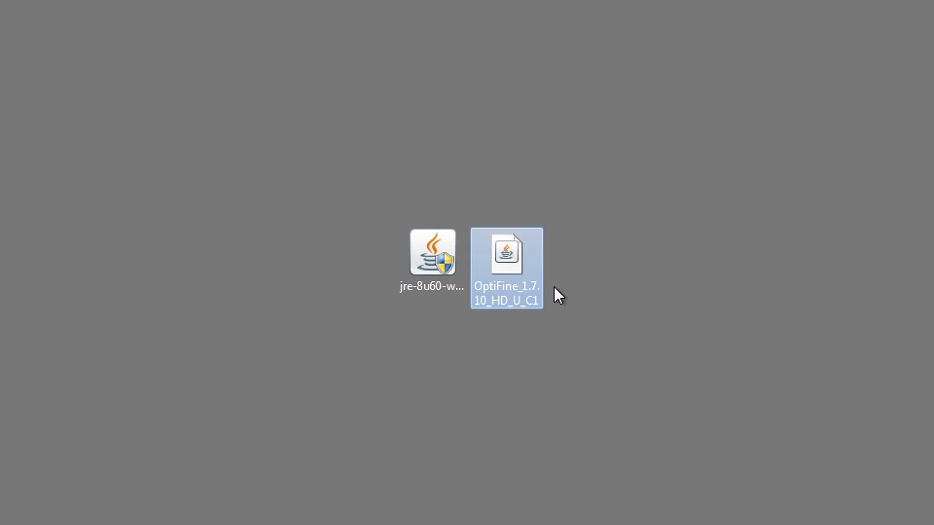
{"action": "left_click", "coordinate": [696, 300]}
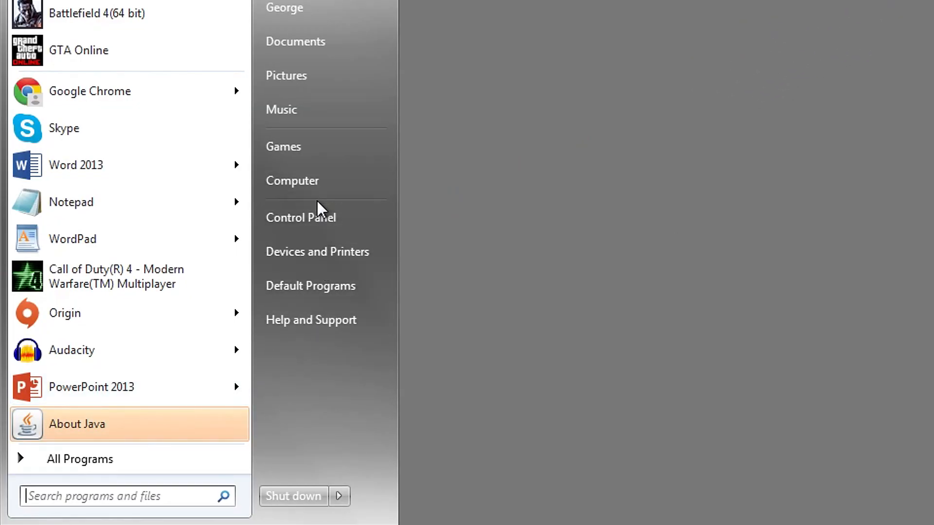
Reach Programs and Features from Control Panel in small-icon view
{"action": "left_click", "coordinate": [301, 217]}
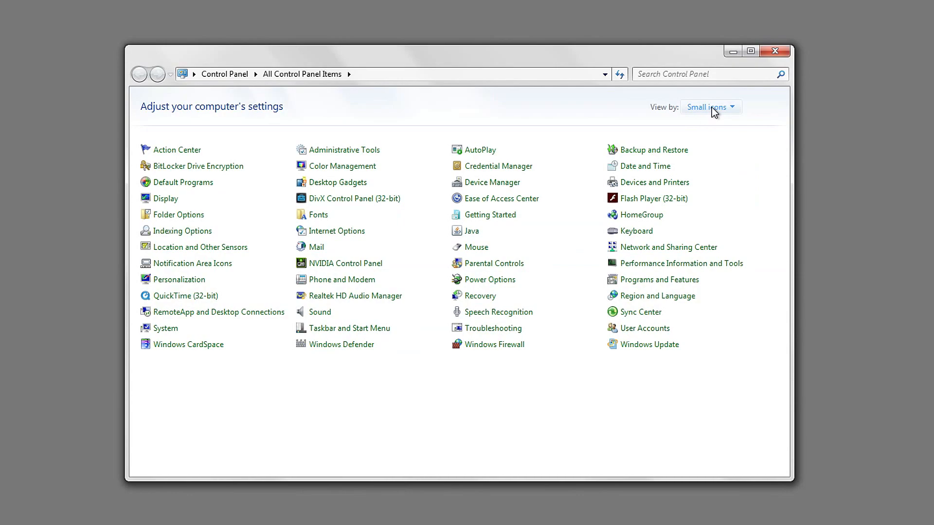
{"action": "left_click", "coordinate": [711, 107]}
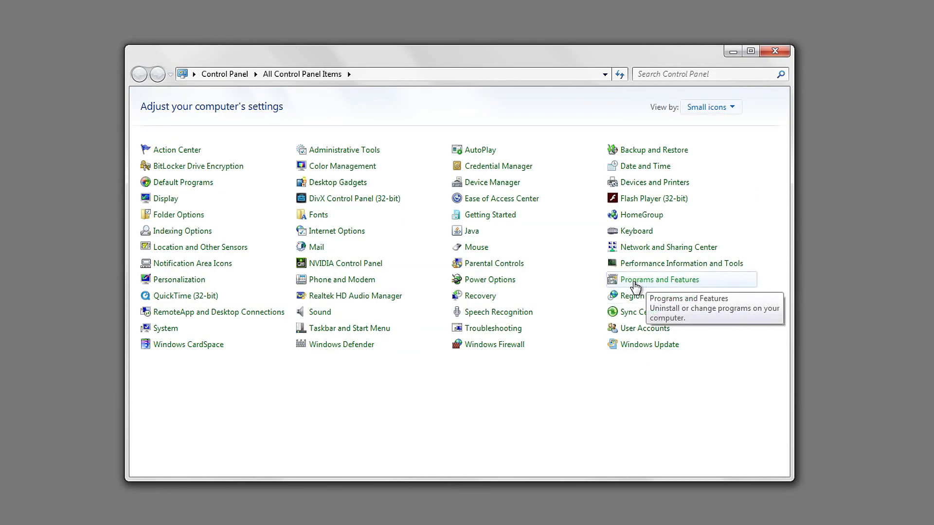
{"action": "left_click", "coordinate": [659, 279]}
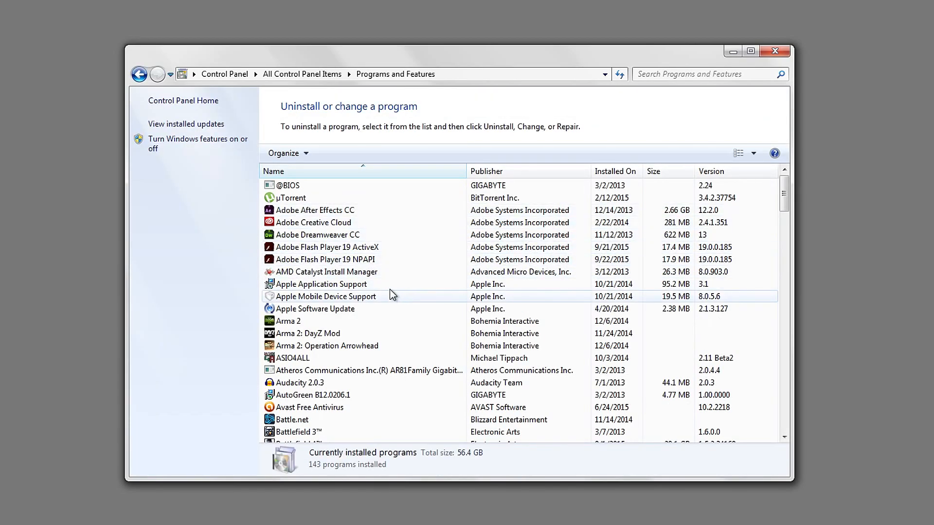
Locate and select Java 8 Update 60 (64-bit) in the installed programs list
{"action": "scroll", "scroll_direction": "down", "scroll_amount": 3}
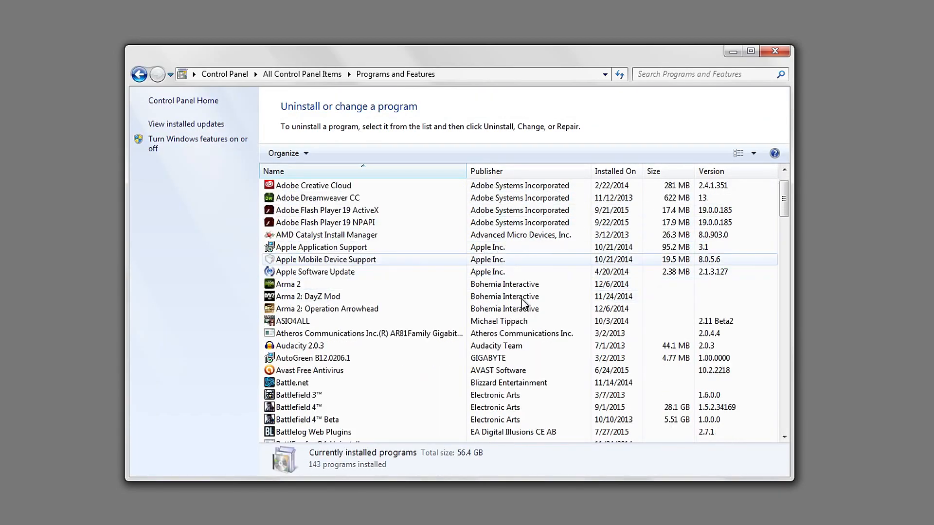
{"action": "scroll", "scroll_direction": "down", "scroll_amount": 3}
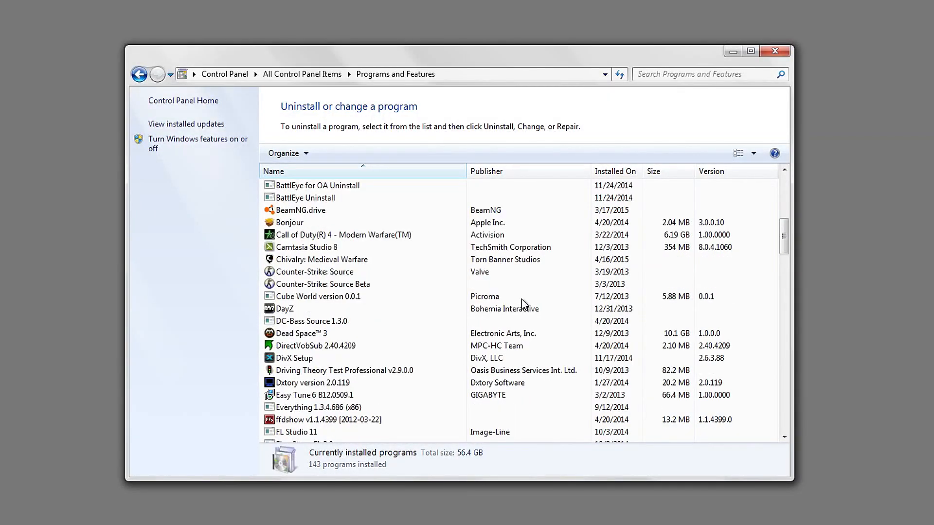
{"action": "scroll", "scroll_direction": "down", "scroll_amount": 3}
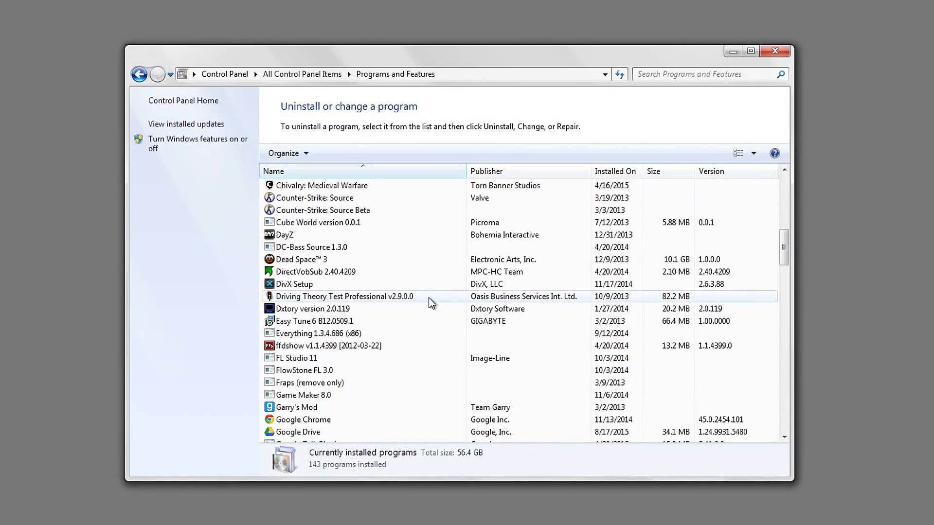
{"action": "scroll", "scroll_direction": "down", "scroll_amount": 3}
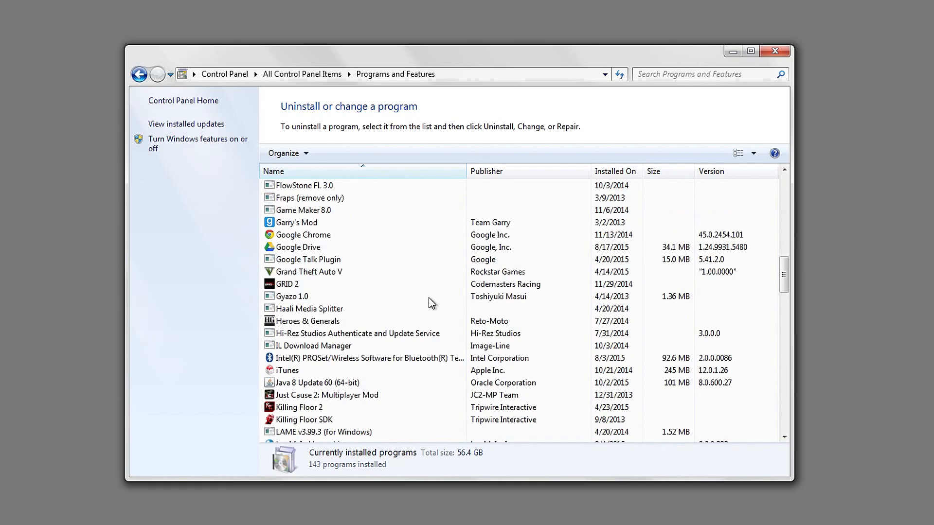
{"action": "scroll", "scroll_direction": "down", "scroll_amount": 3}
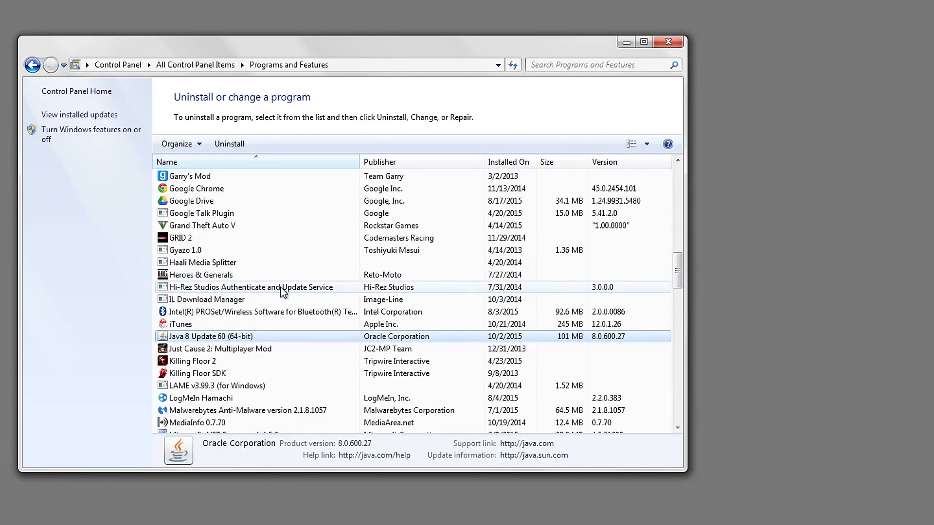
{"action": "mouse_move", "coordinate": [263, 319]}
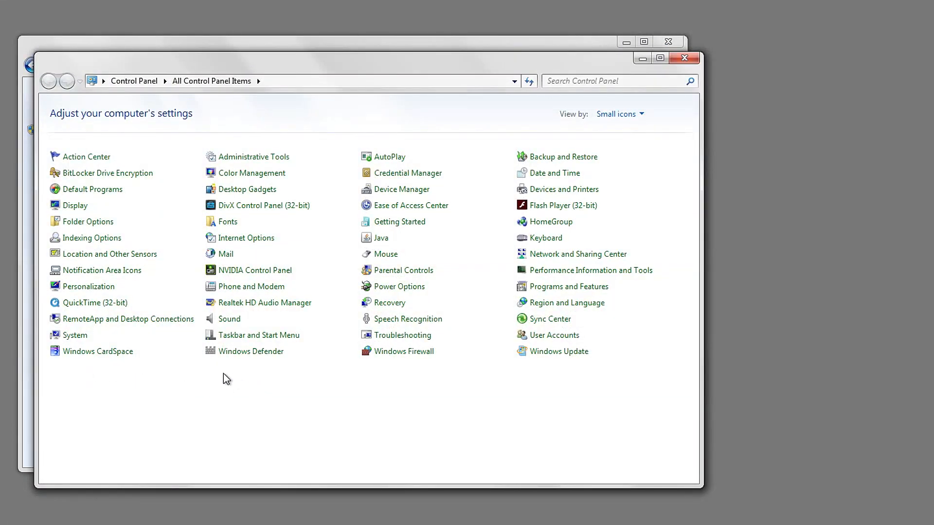
{"action": "left_click", "coordinate": [75, 335]}
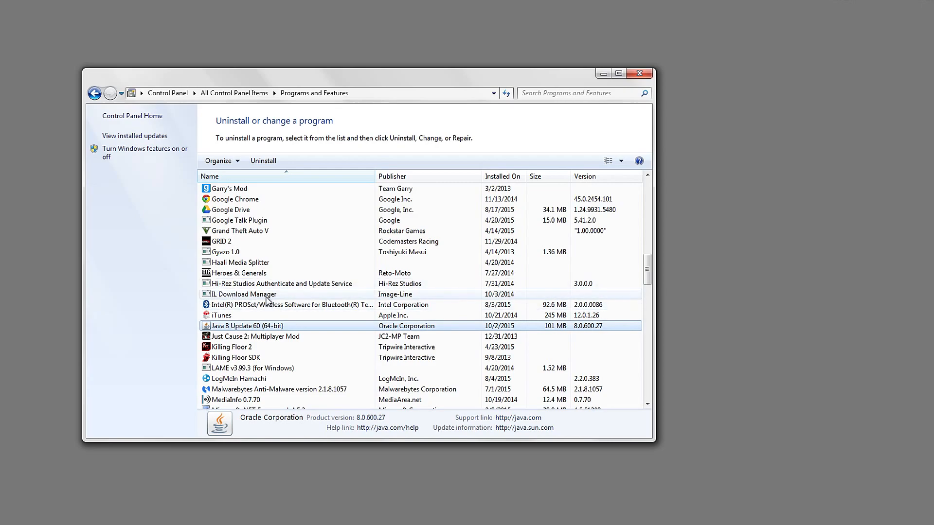
{"action": "mouse_move", "coordinate": [640, 73]}
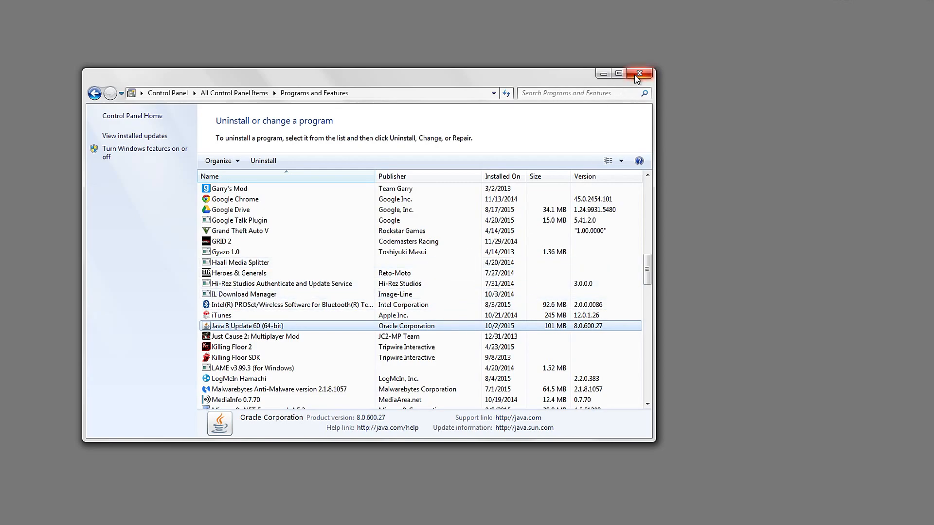
Close Programs and Features and accept the licence agreement on the JRE 8u60 downloads page
{"action": "left_click", "coordinate": [640, 74]}
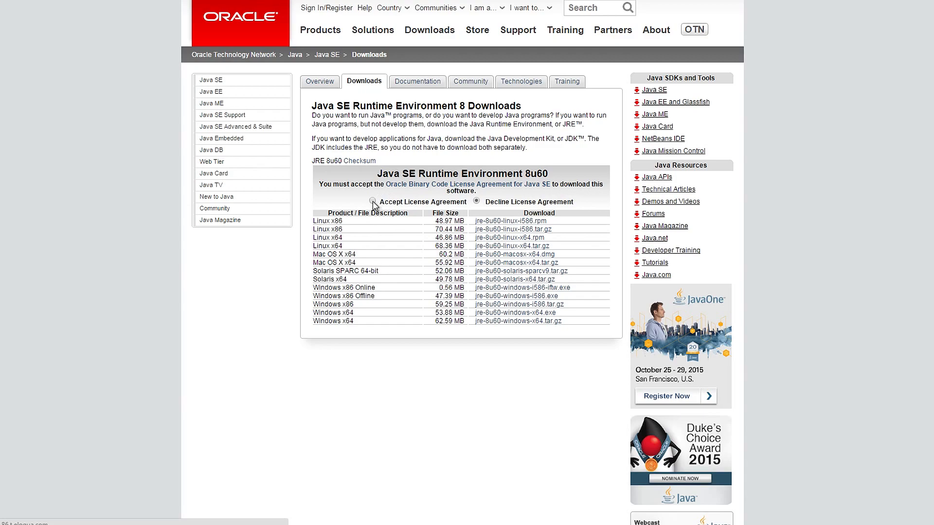
{"action": "left_click", "coordinate": [372, 202]}
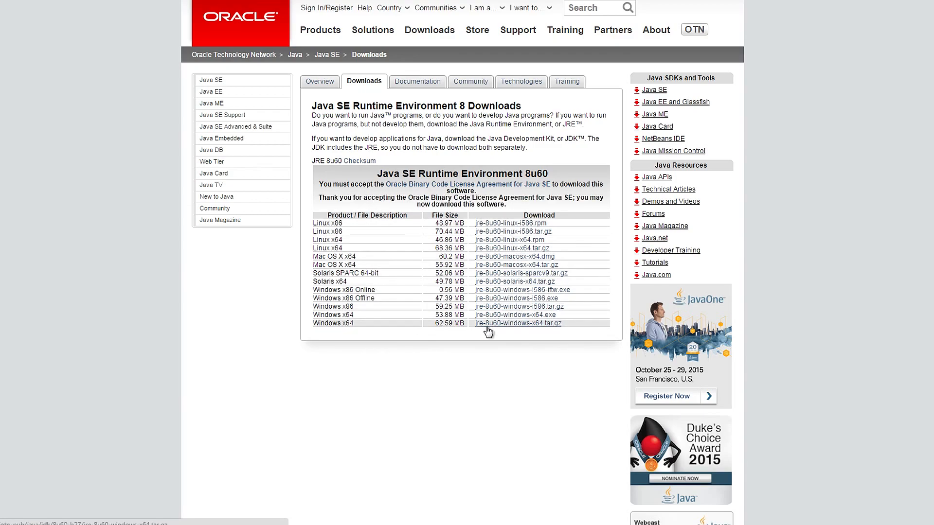
{"action": "mouse_move", "coordinate": [306, 331]}
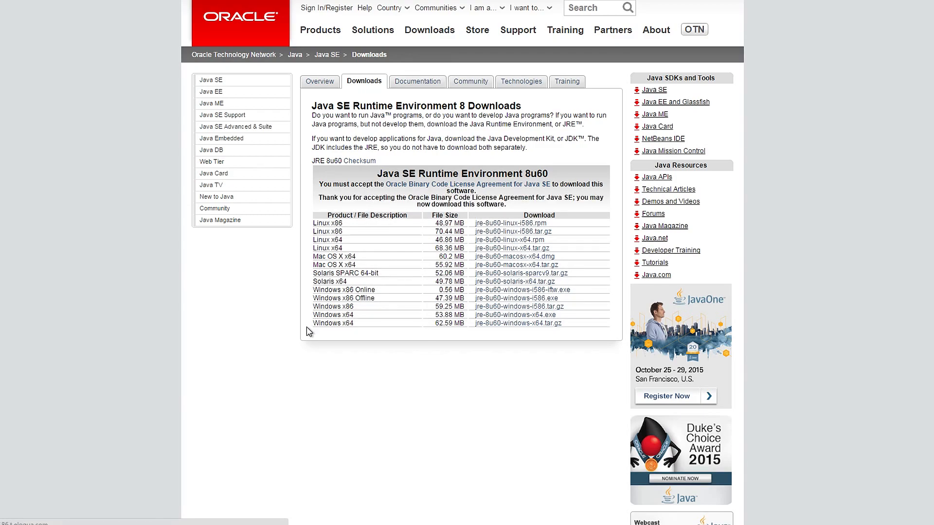
{"action": "mouse_move", "coordinate": [450, 350]}
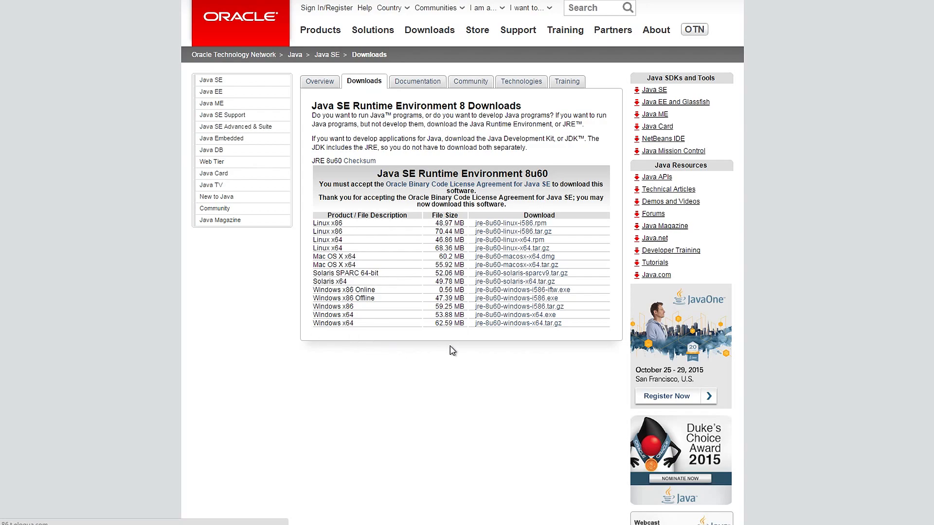
{"action": "mouse_move", "coordinate": [500, 332]}
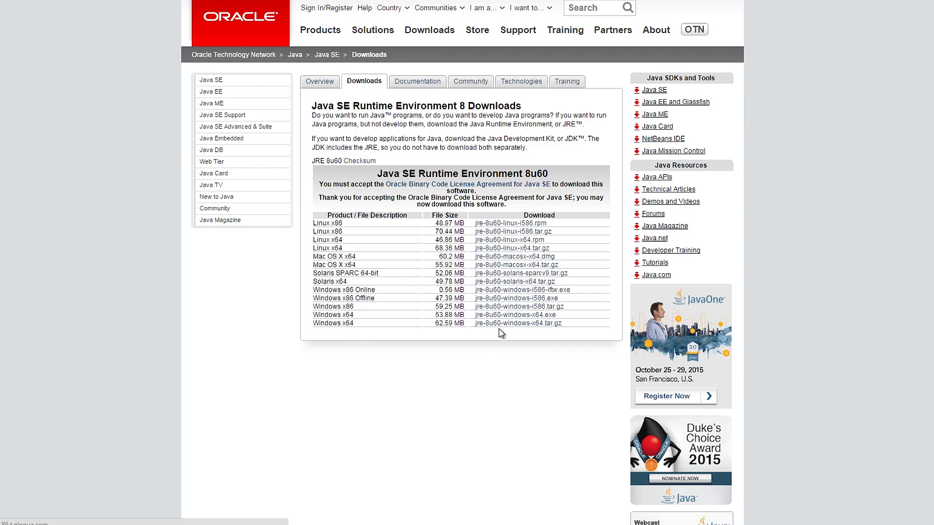
{"action": "mouse_move", "coordinate": [510, 314]}
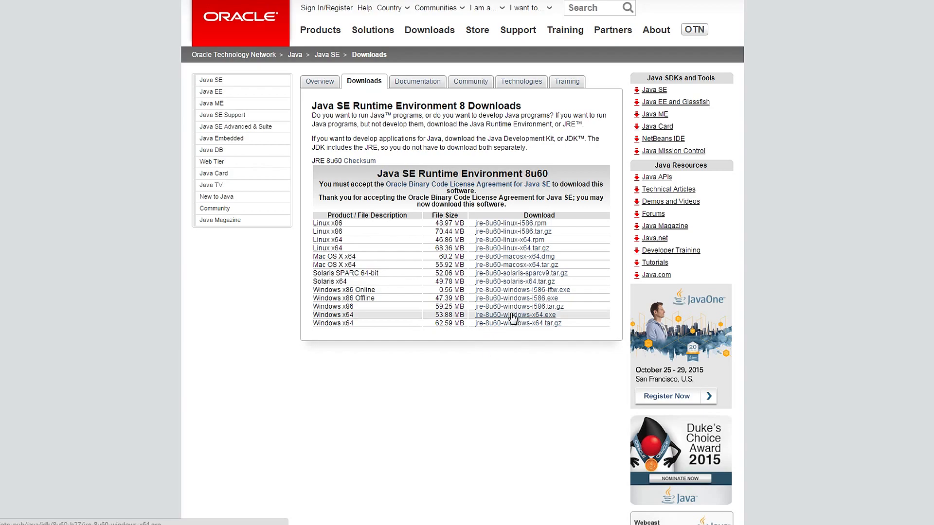
{"action": "mouse_move", "coordinate": [553, 323]}
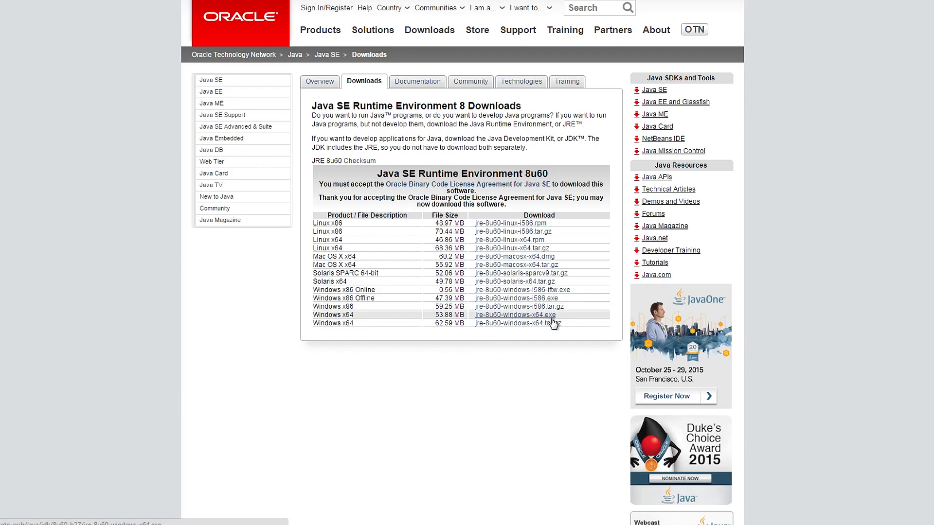
{"action": "mouse_move", "coordinate": [555, 328]}
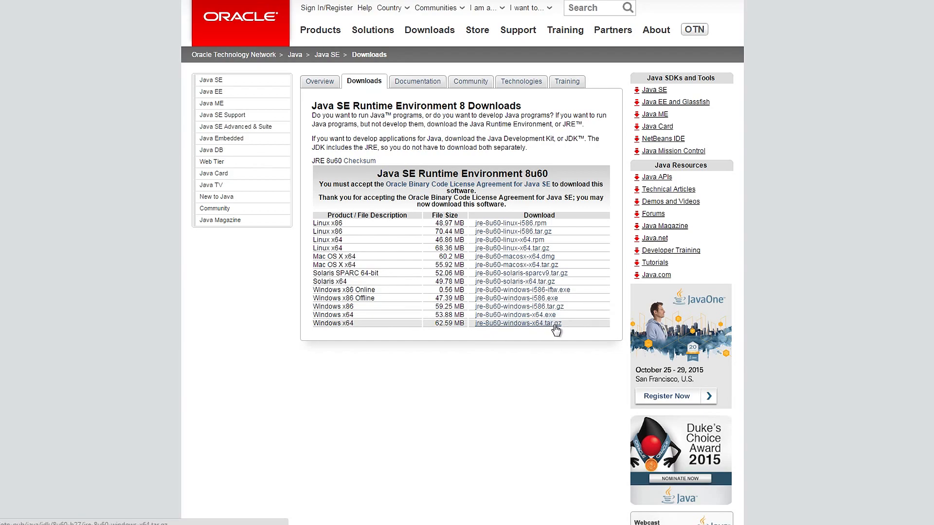
{"action": "mouse_move", "coordinate": [547, 318]}
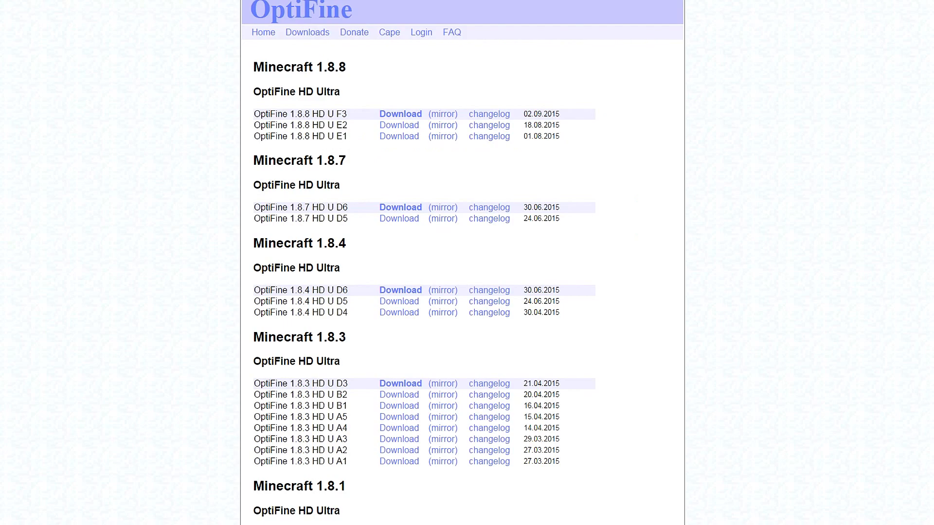
{"action": "mouse_move", "coordinate": [498, 148]}
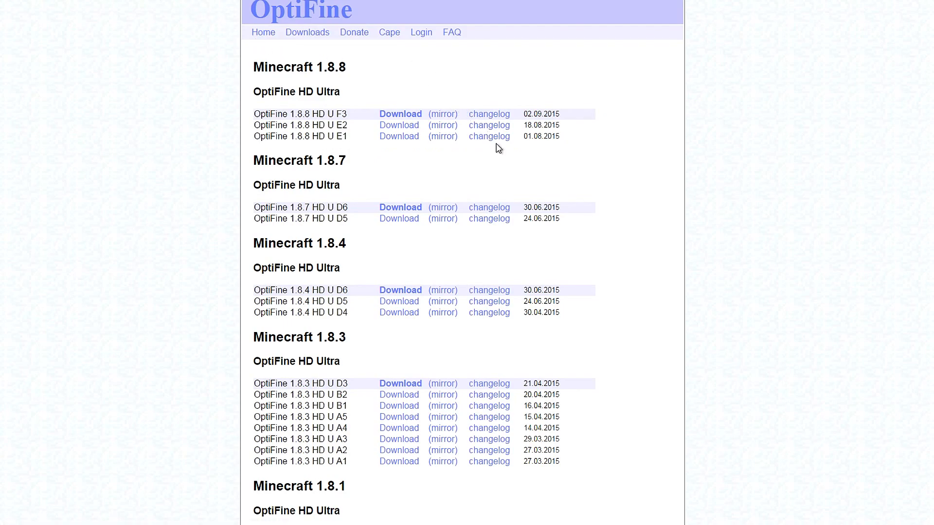
Find OptiFine 1.7.10 HD U C1 in the Minecraft 1.7.10 section of the downloads page
{"action": "scroll", "scroll_direction": "down", "scroll_amount": 3}
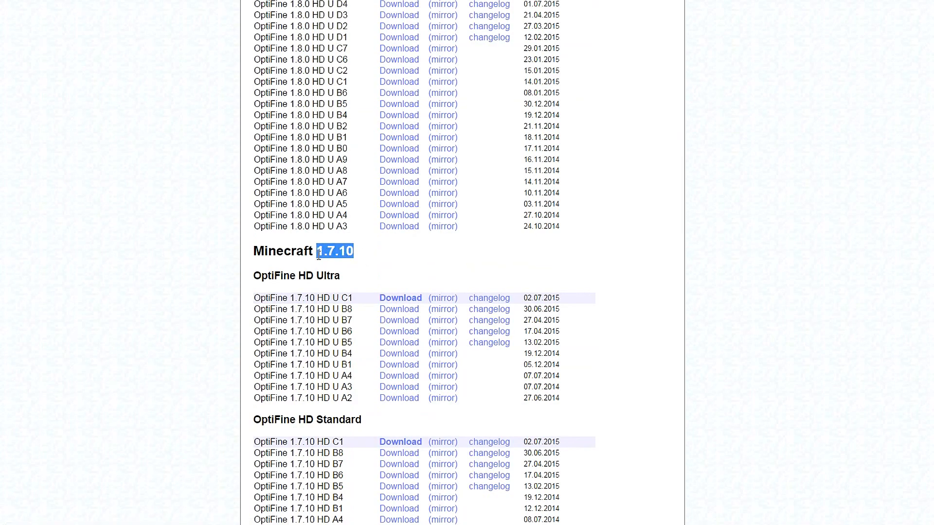
{"action": "left_click", "coordinate": [340, 295]}
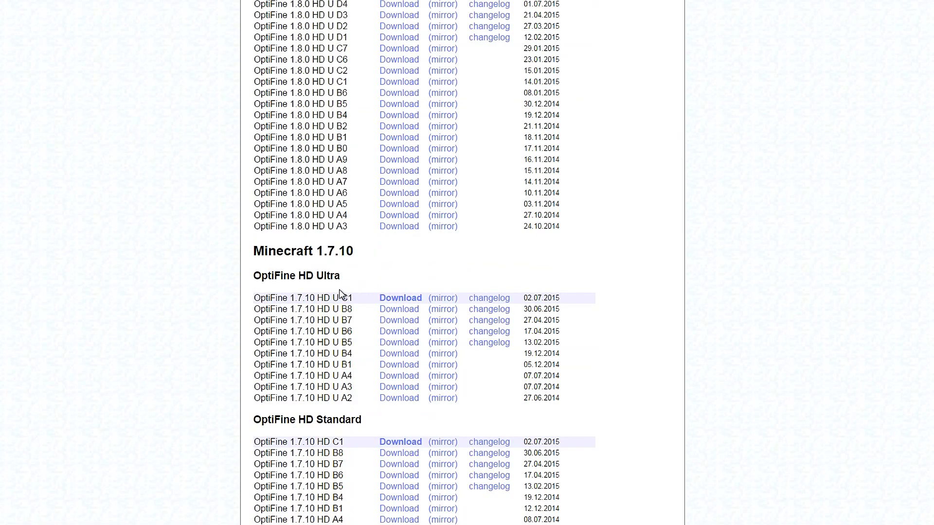
{"action": "double_click", "coordinate": [541, 298]}
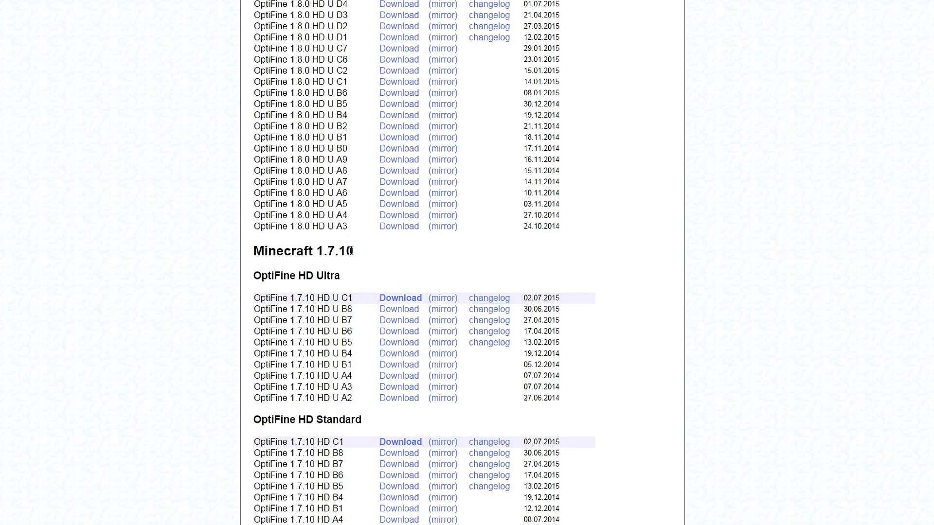
{"action": "mouse_move", "coordinate": [466, 302]}
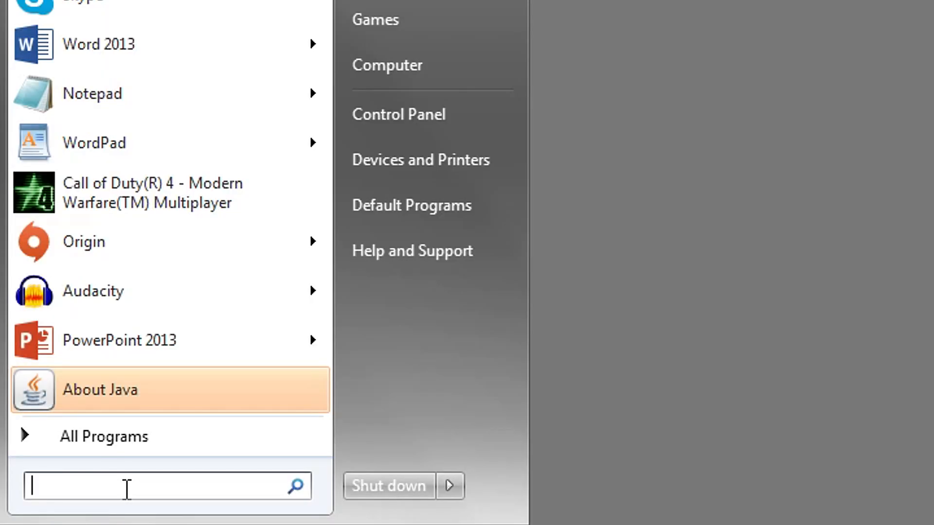
From %appdata, reach .technic > modpacks > tekkit-legends > mods, confirm the OptiFine jar is there, then close Explorer
{"action": "type", "text": "%appdata"}
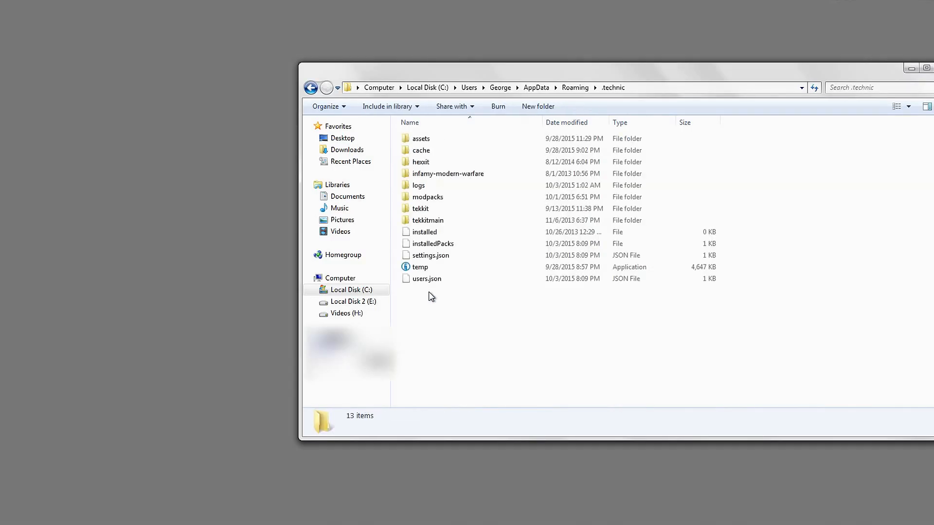
{"action": "double_click", "coordinate": [427, 197]}
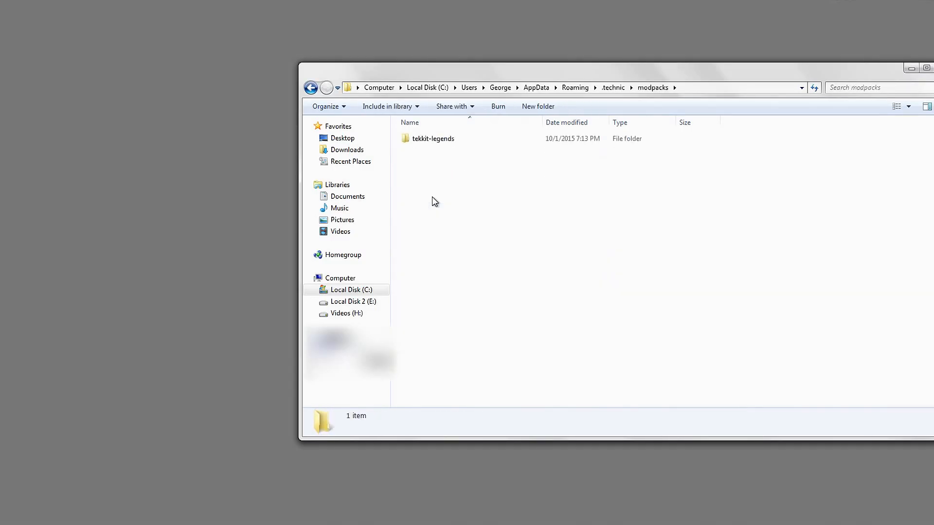
{"action": "double_click", "coordinate": [434, 138]}
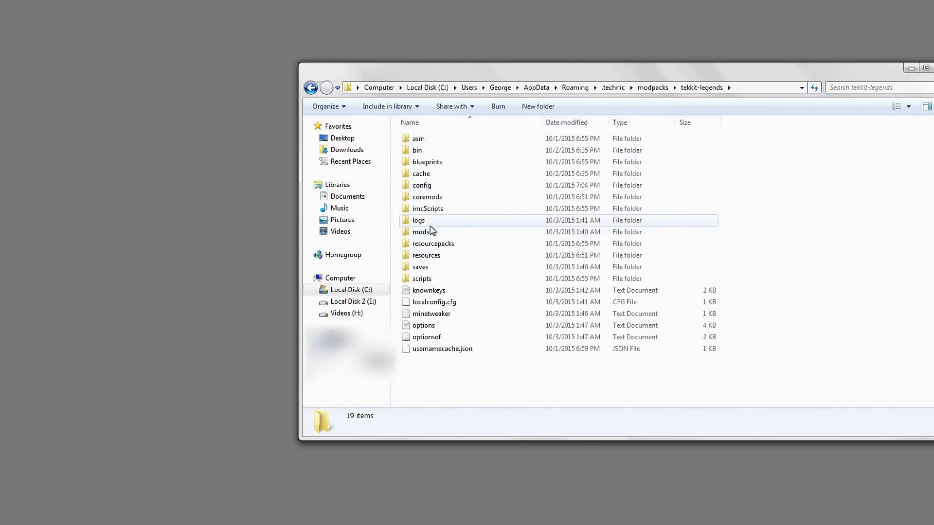
{"action": "double_click", "coordinate": [421, 232]}
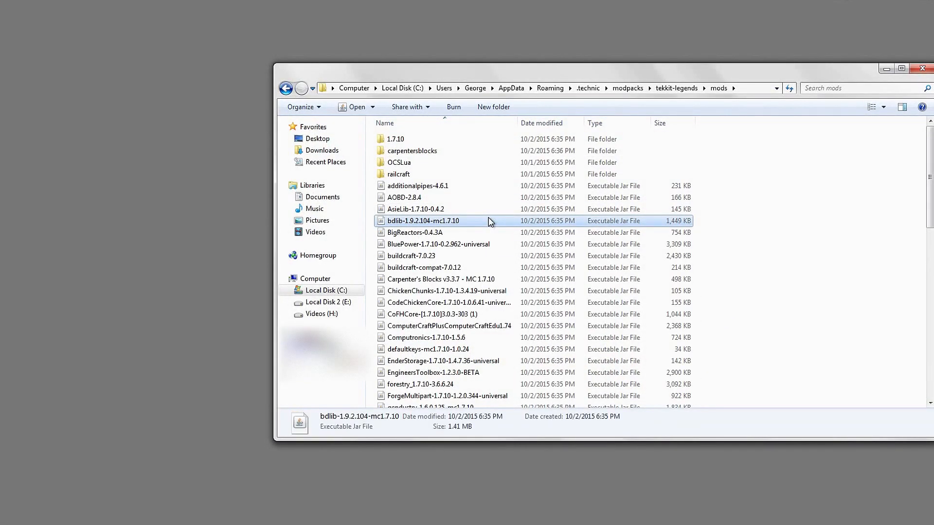
{"action": "scroll", "scroll_direction": "down", "scroll_amount": 3}
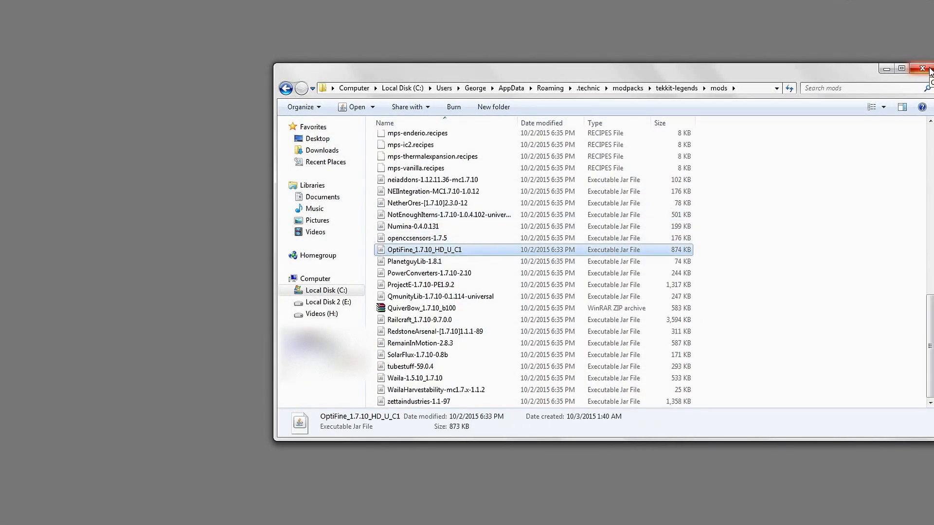
{"action": "left_click", "coordinate": [926, 69]}
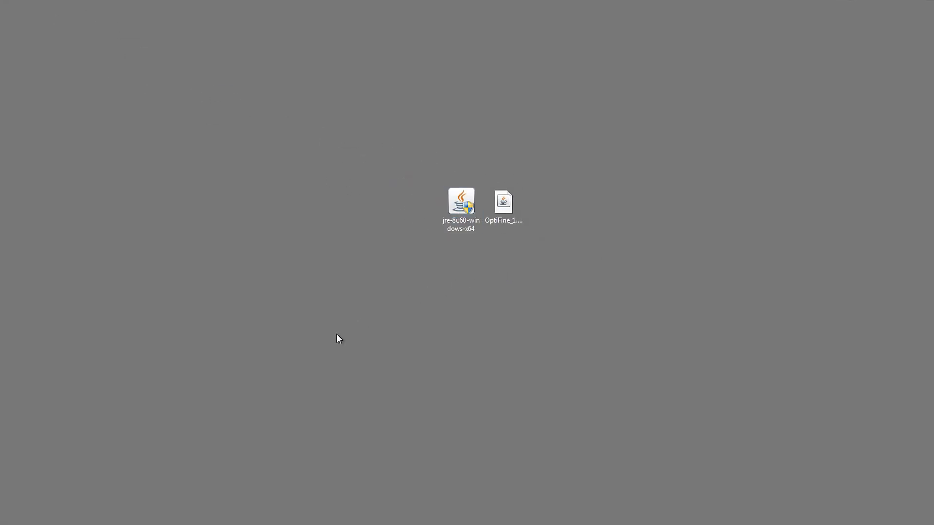
{"action": "mouse_move", "coordinate": [364, 294]}
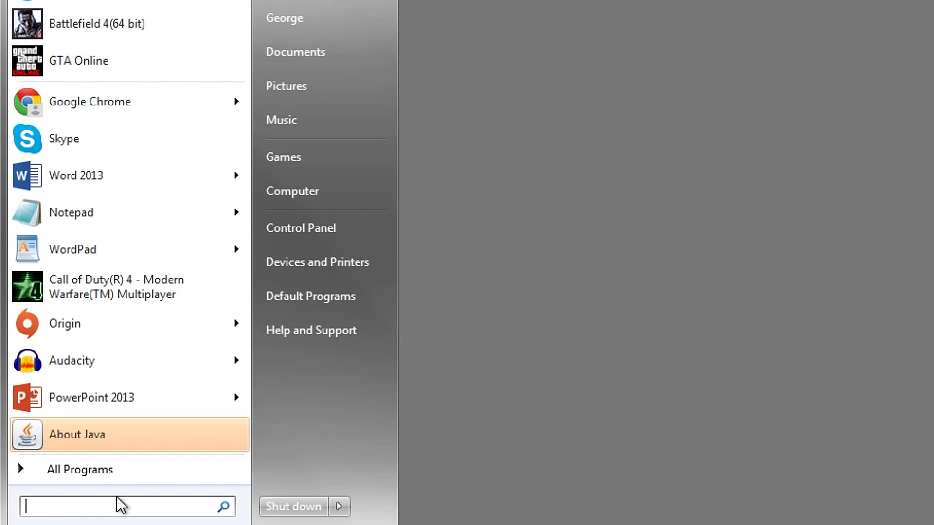
Search 'env', edit the account's environment variables and delete the _JAVA_OPTIONS variable
{"action": "type", "text": "env"}
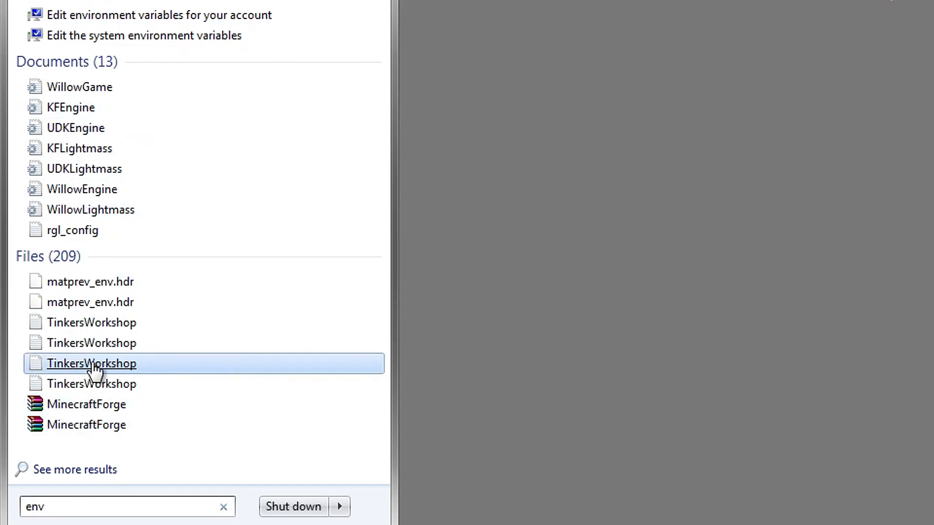
{"action": "mouse_move", "coordinate": [158, 15]}
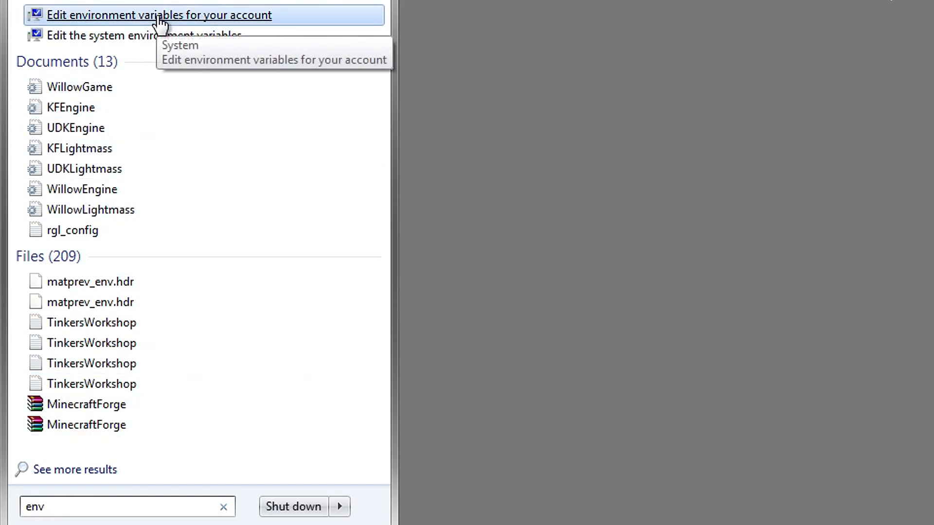
{"action": "left_click", "coordinate": [159, 15]}
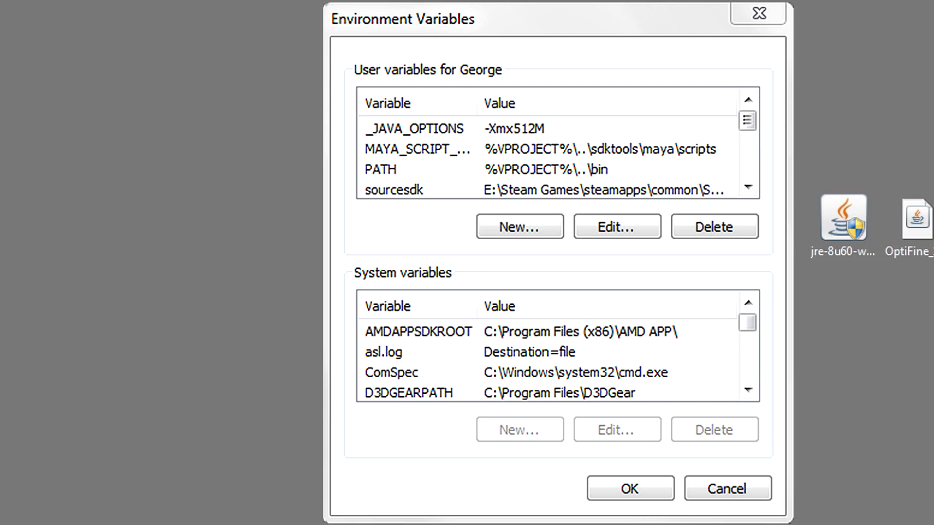
{"action": "left_click", "coordinate": [418, 128]}
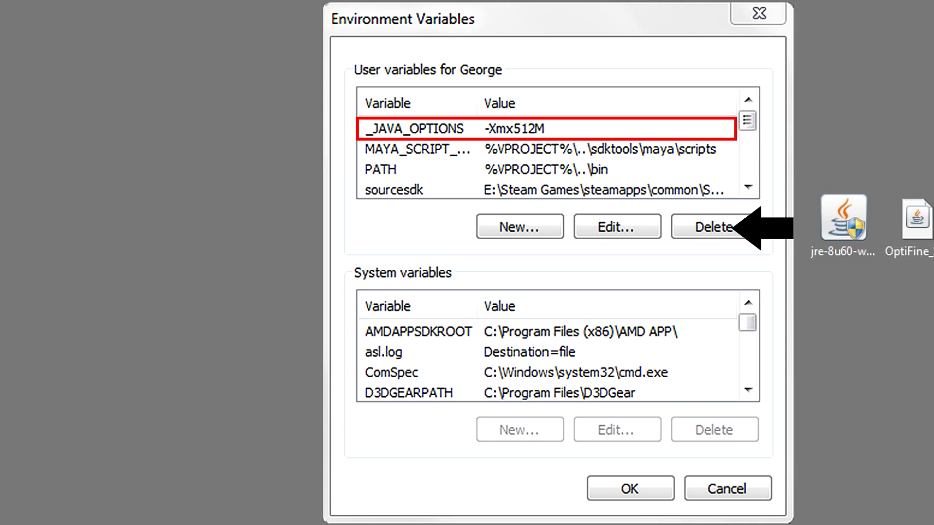
{"action": "left_click", "coordinate": [704, 226]}
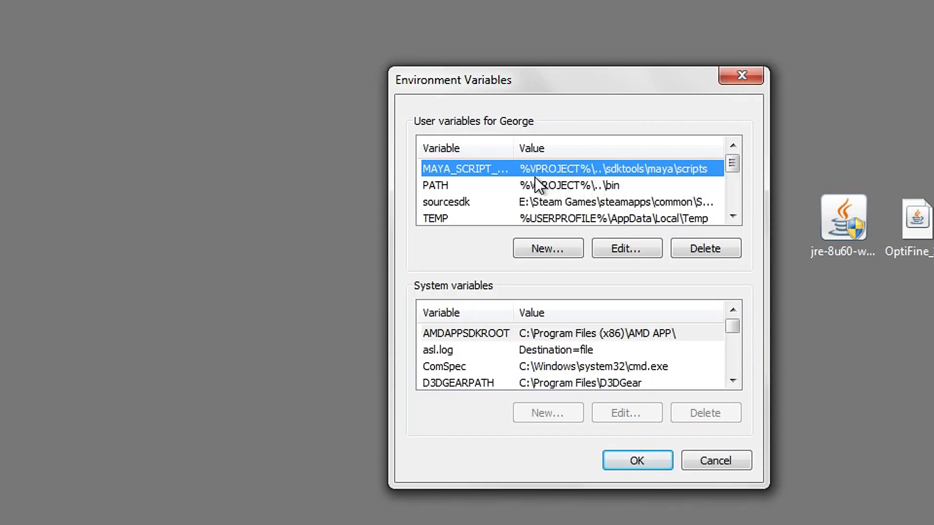
{"action": "mouse_move", "coordinate": [705, 248]}
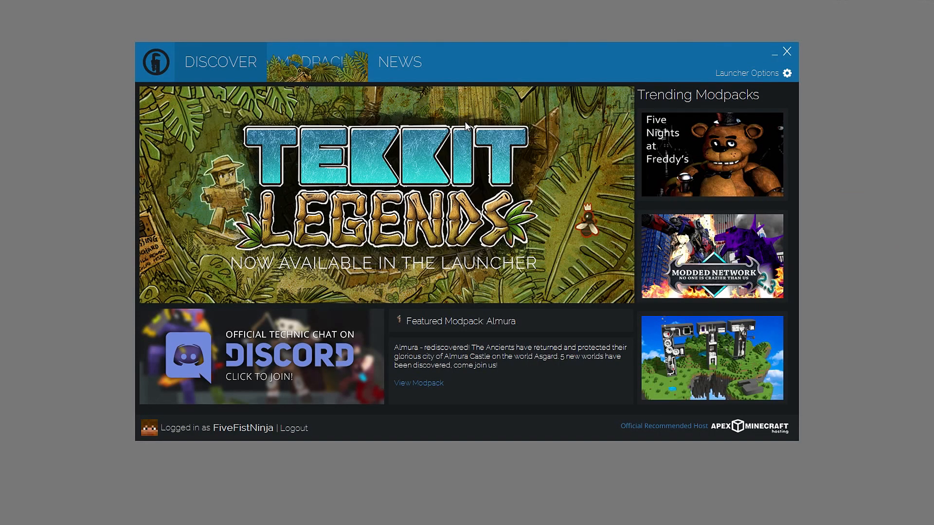
In Launcher Options Java Settings, choose Latest 64-Bit Java and set memory to 4 GB
{"action": "left_click", "coordinate": [317, 61]}
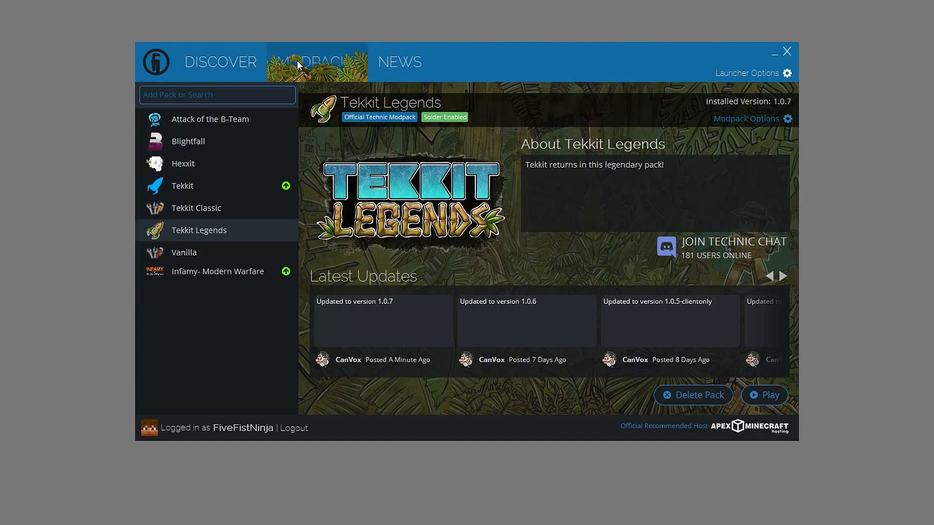
{"action": "mouse_move", "coordinate": [778, 76]}
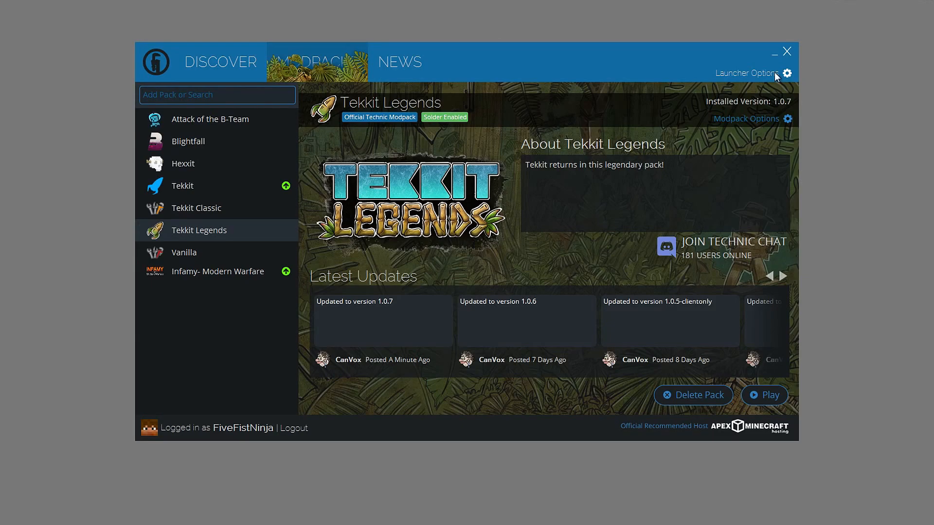
{"action": "left_click", "coordinate": [787, 73]}
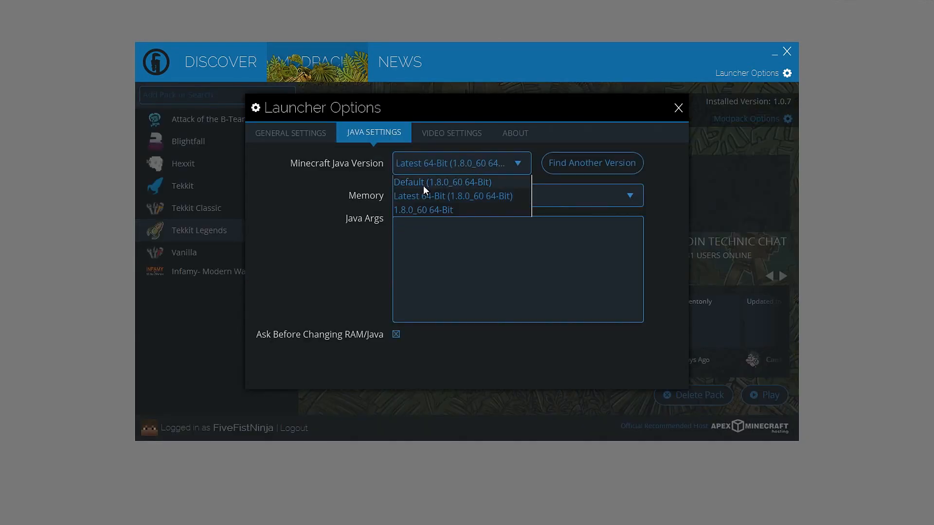
{"action": "mouse_move", "coordinate": [425, 198]}
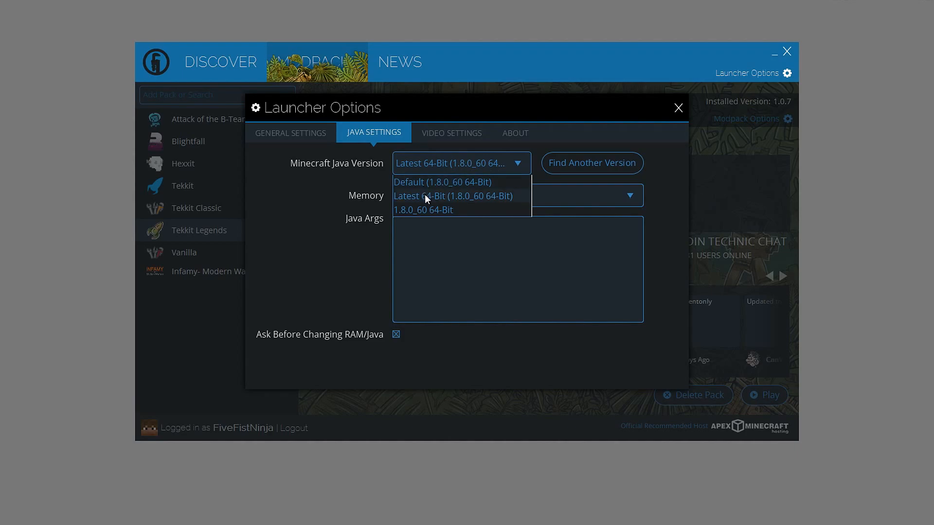
{"action": "mouse_move", "coordinate": [468, 207]}
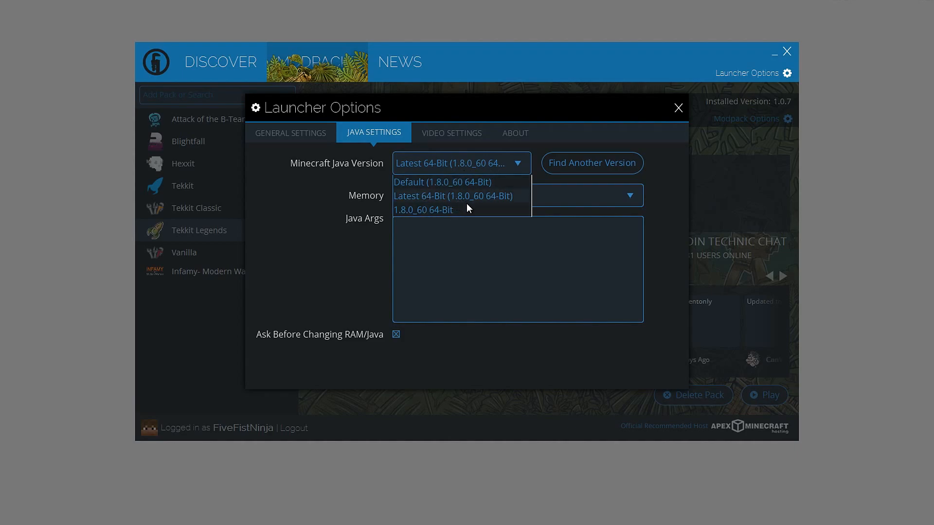
{"action": "left_click", "coordinate": [453, 196]}
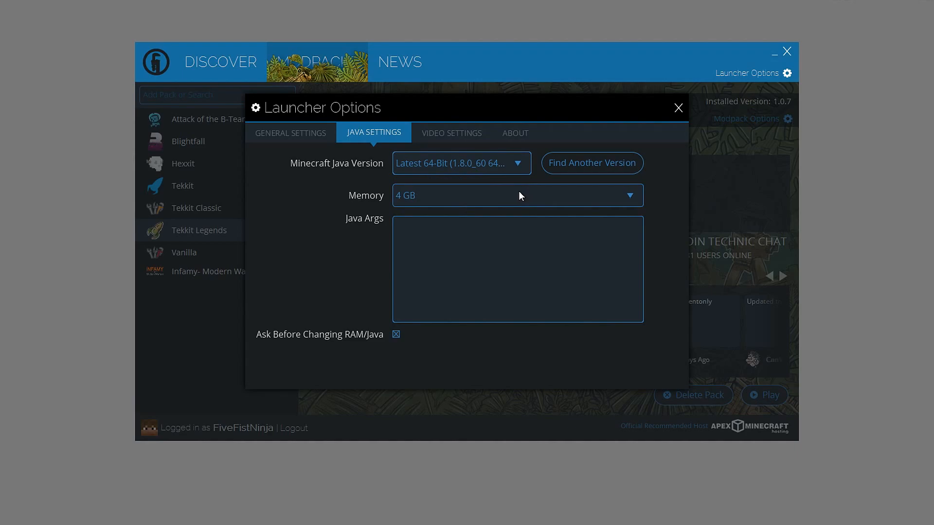
{"action": "left_click", "coordinate": [516, 196]}
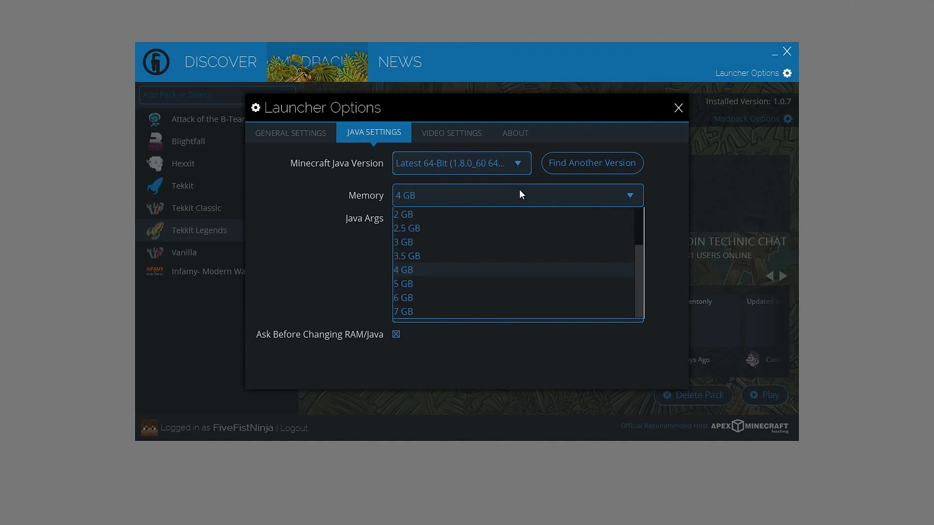
{"action": "mouse_move", "coordinate": [442, 201]}
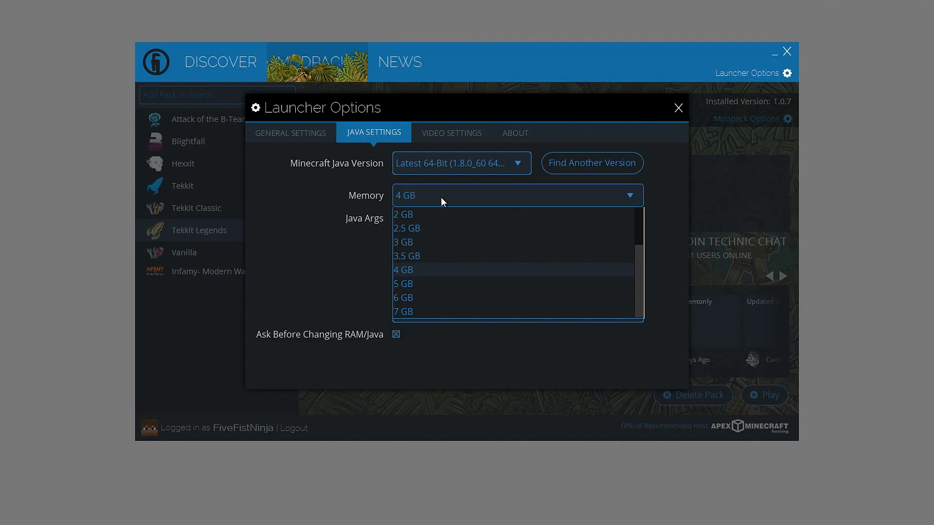
{"action": "mouse_move", "coordinate": [437, 312]}
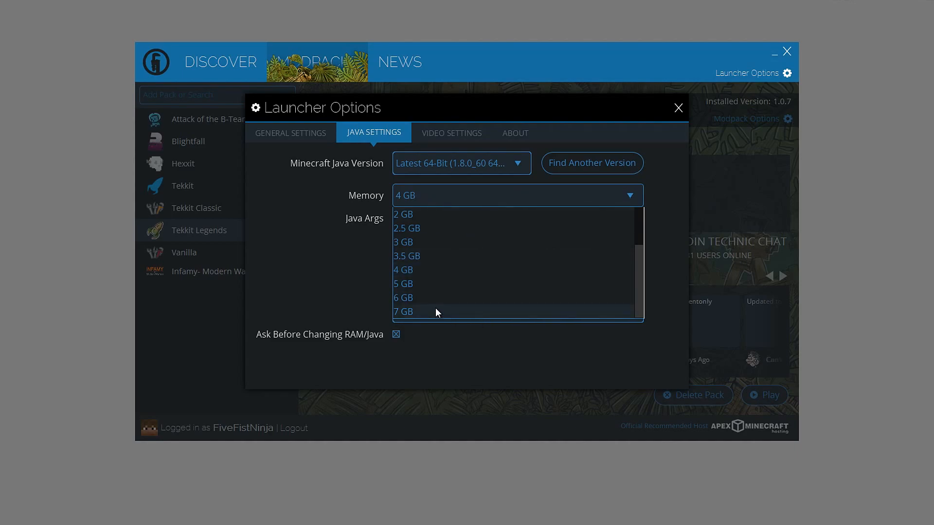
{"action": "mouse_move", "coordinate": [415, 320]}
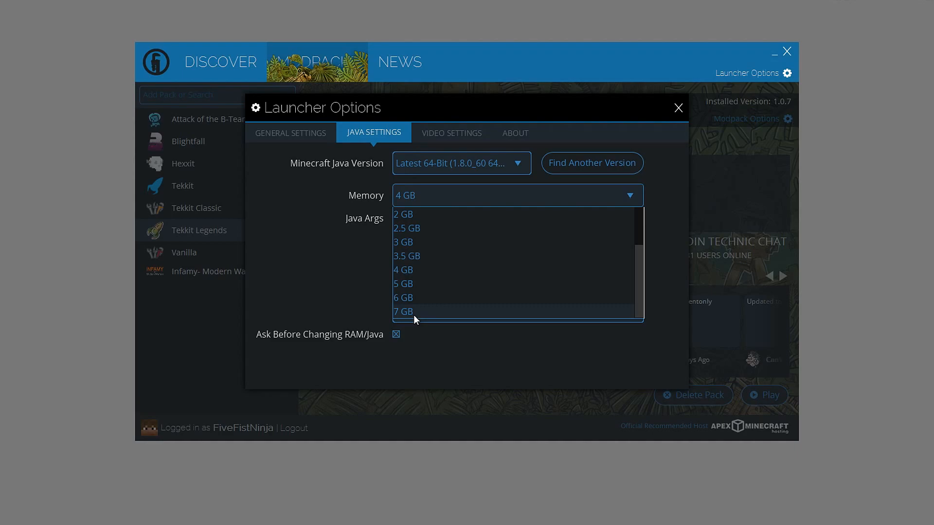
{"action": "mouse_move", "coordinate": [453, 320]}
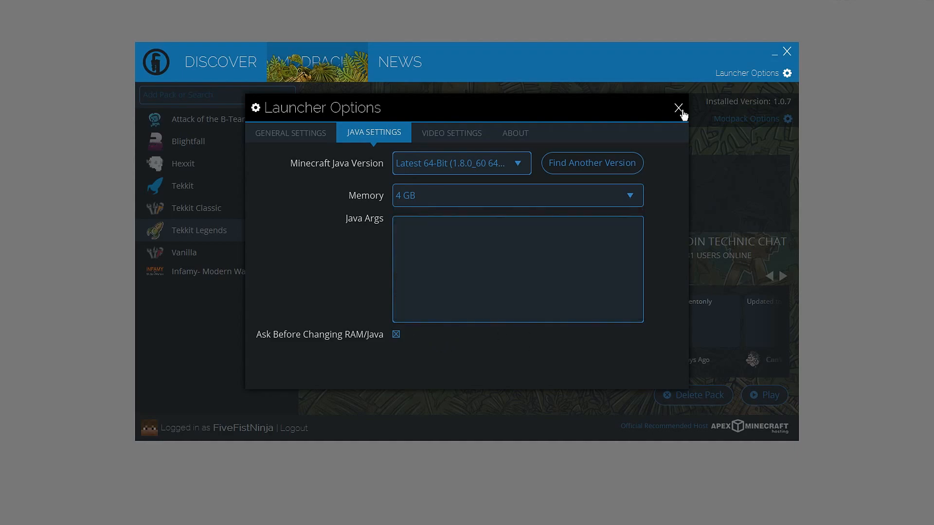
In Modpack Options, choose Latest Version for Tekkit Legends and close the dialog
{"action": "left_click", "coordinate": [677, 109]}
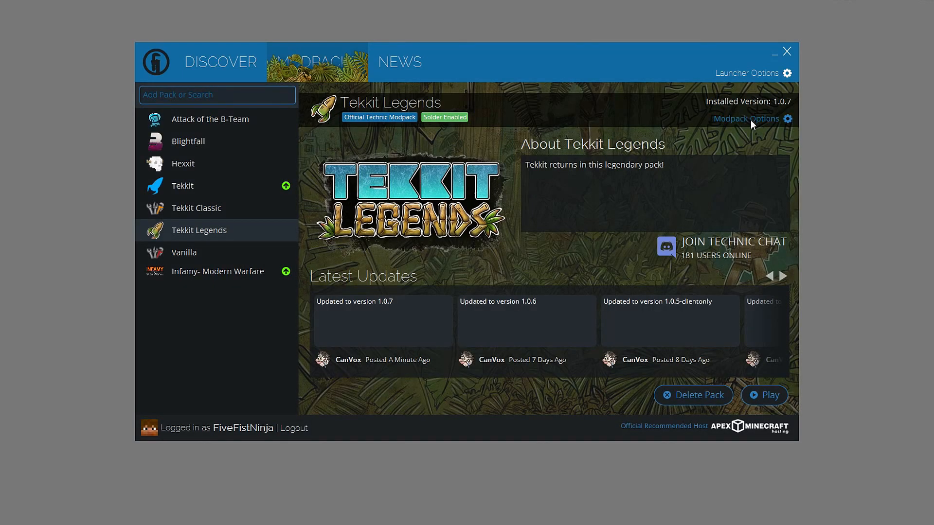
{"action": "left_click", "coordinate": [746, 119]}
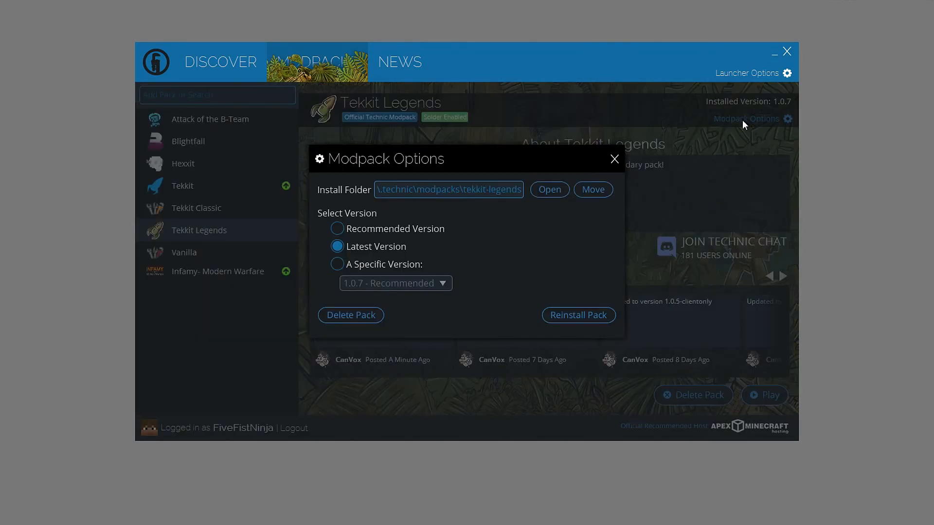
{"action": "mouse_move", "coordinate": [388, 246]}
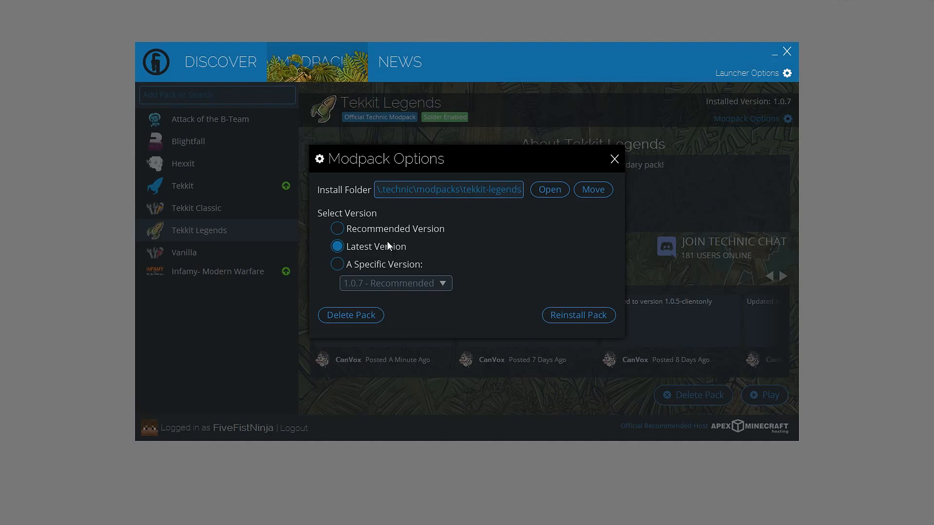
{"action": "mouse_move", "coordinate": [382, 252]}
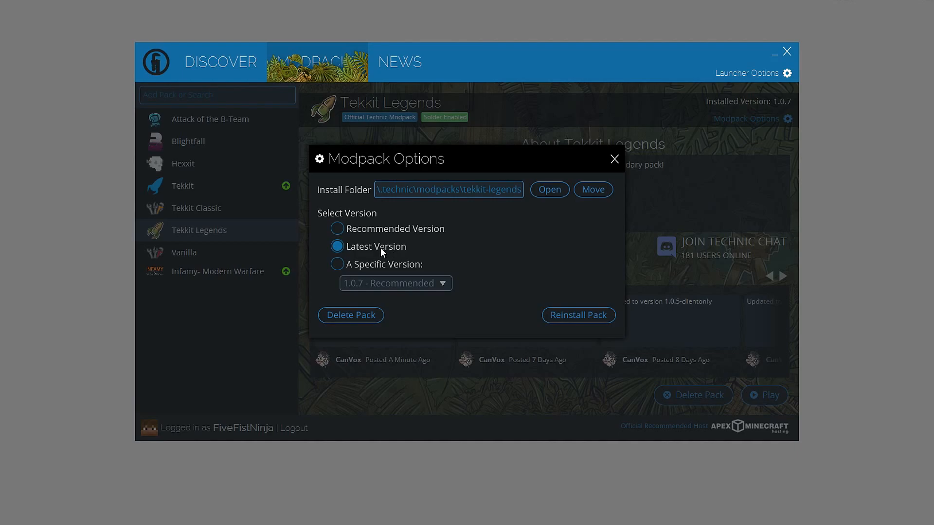
{"action": "mouse_move", "coordinate": [351, 250]}
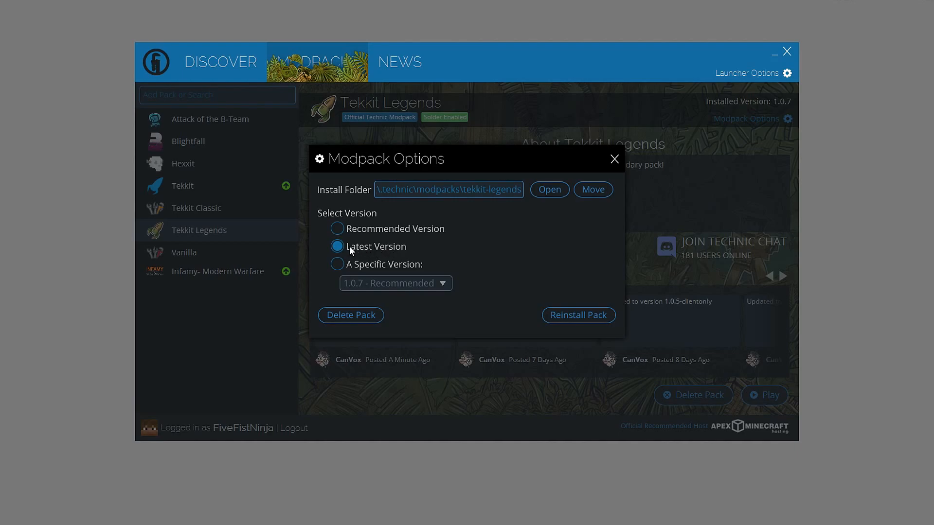
{"action": "mouse_move", "coordinate": [387, 253]}
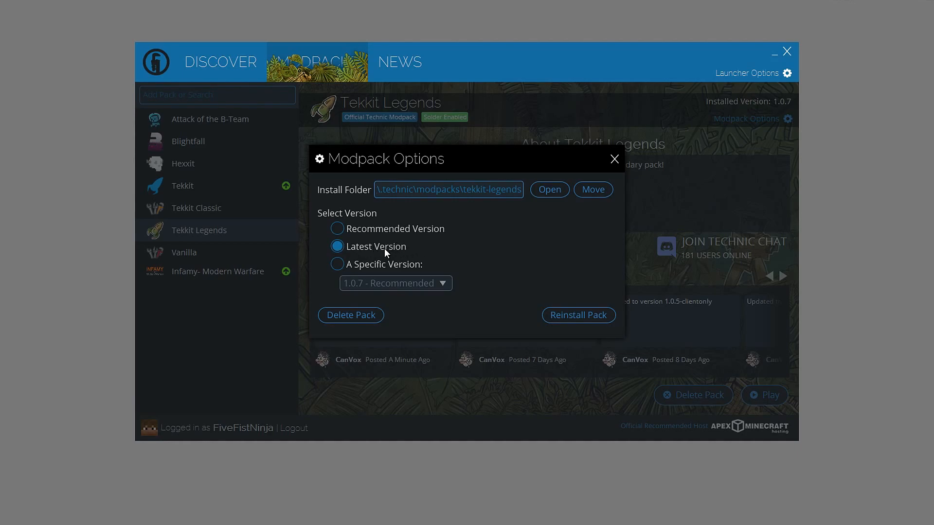
{"action": "mouse_move", "coordinate": [475, 245]}
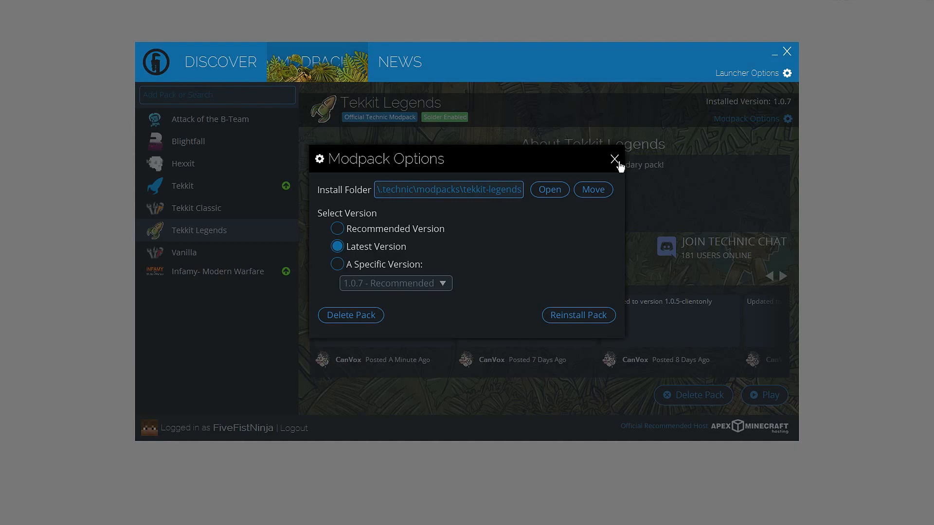
{"action": "left_click", "coordinate": [615, 160]}
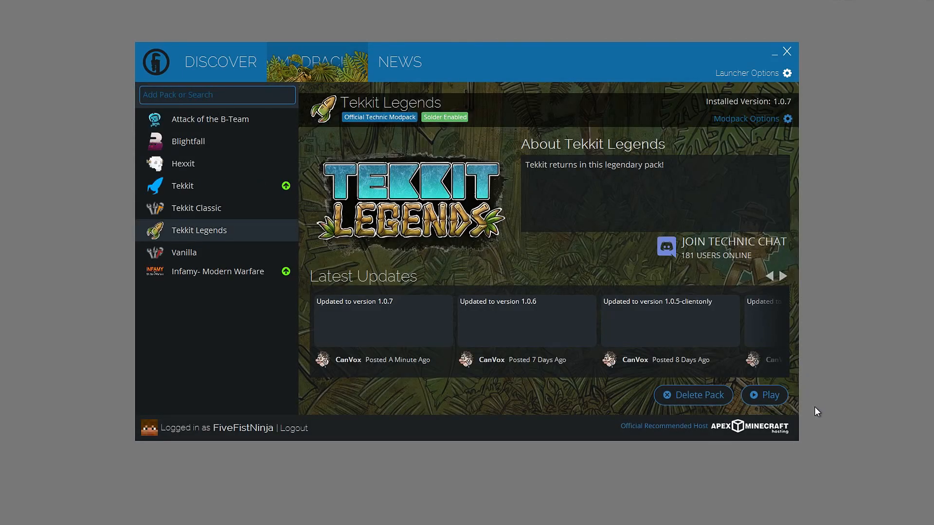
Launch Tekkit Legends, view the loaded mods list with OptiFine, and return to the main menu
{"action": "left_click", "coordinate": [765, 395]}
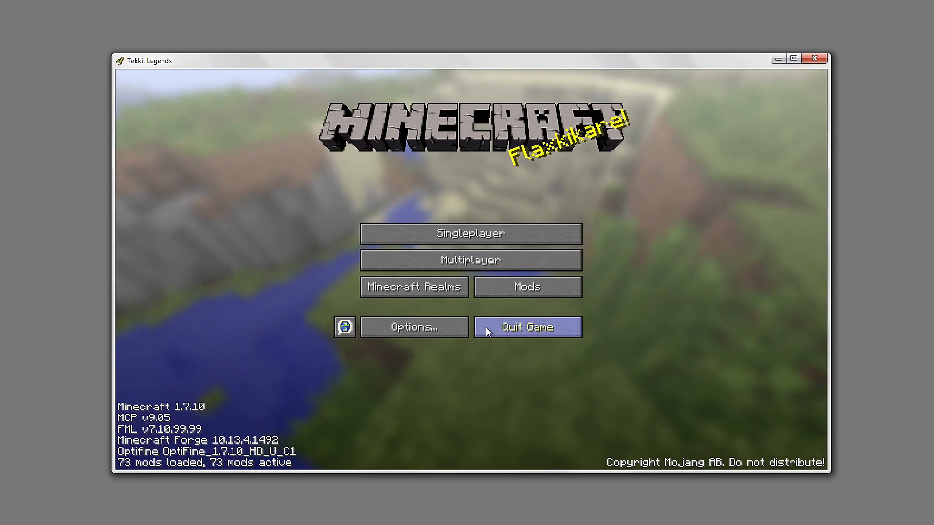
{"action": "left_click", "coordinate": [526, 286]}
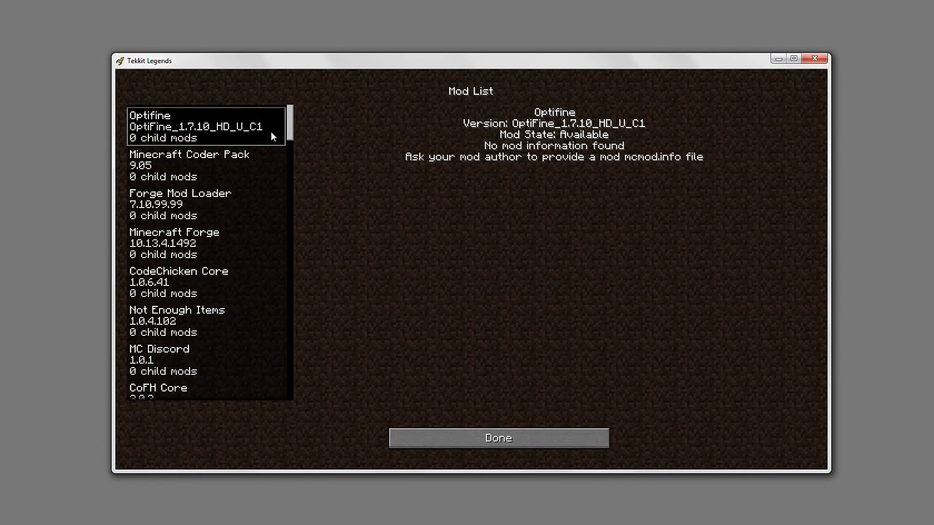
{"action": "mouse_move", "coordinate": [606, 138]}
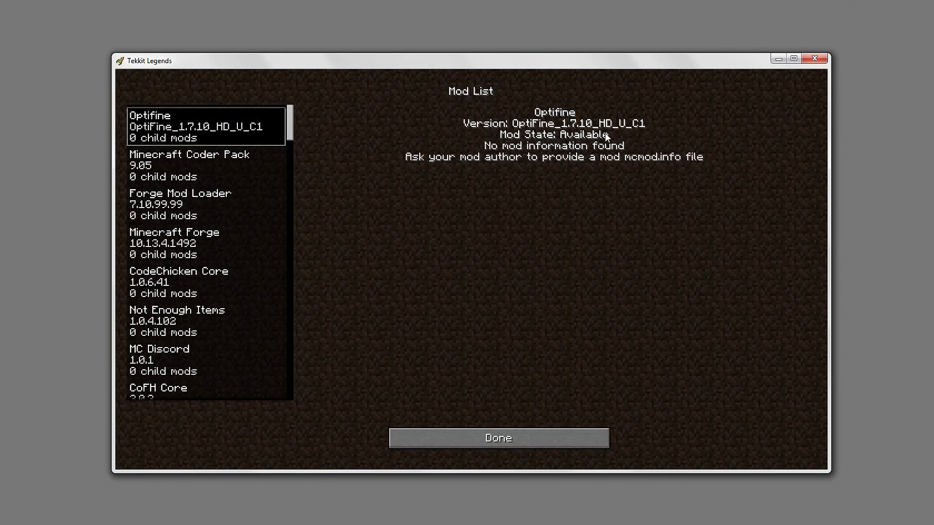
{"action": "mouse_move", "coordinate": [571, 136]}
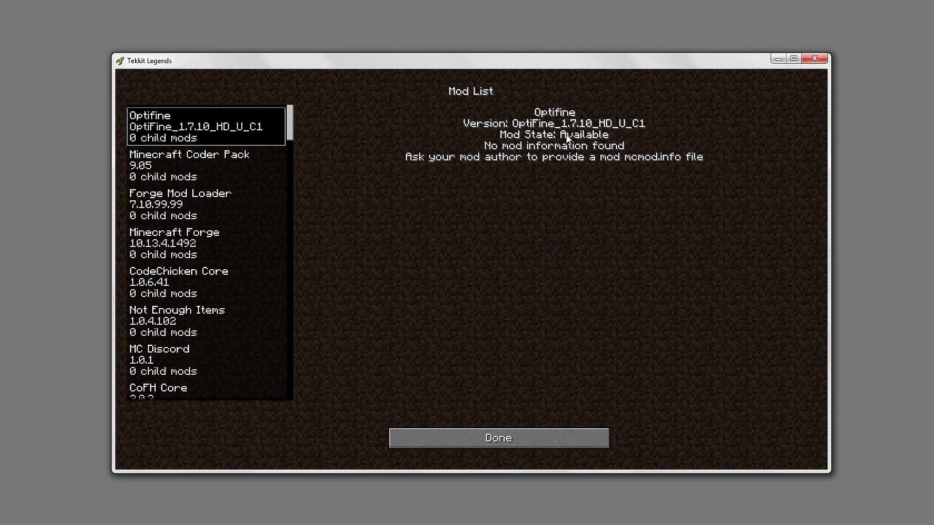
{"action": "mouse_move", "coordinate": [624, 138]}
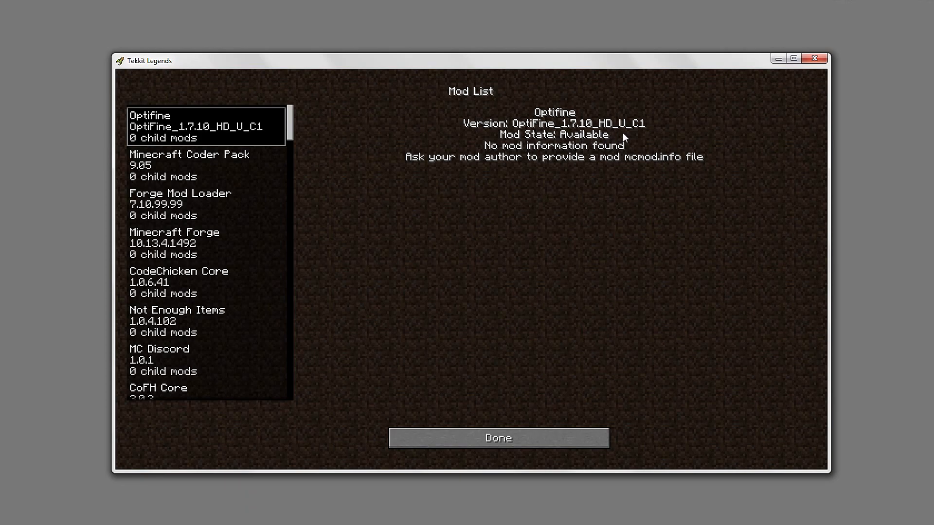
{"action": "mouse_move", "coordinate": [604, 143]}
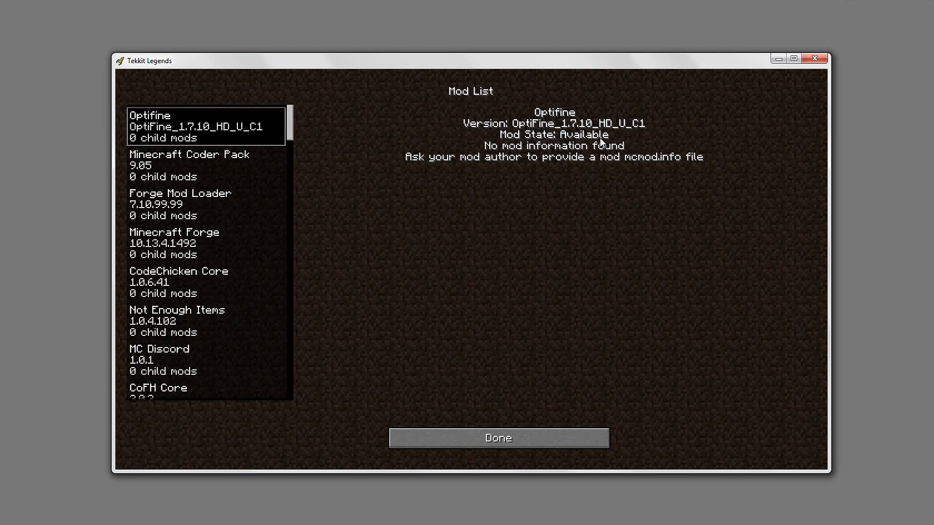
{"action": "mouse_move", "coordinate": [602, 337]}
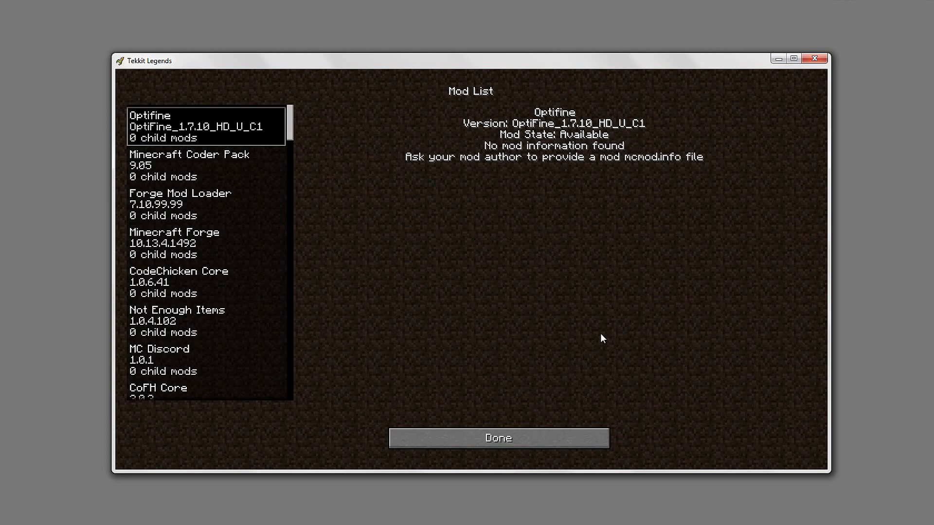
{"action": "left_click", "coordinate": [497, 437]}
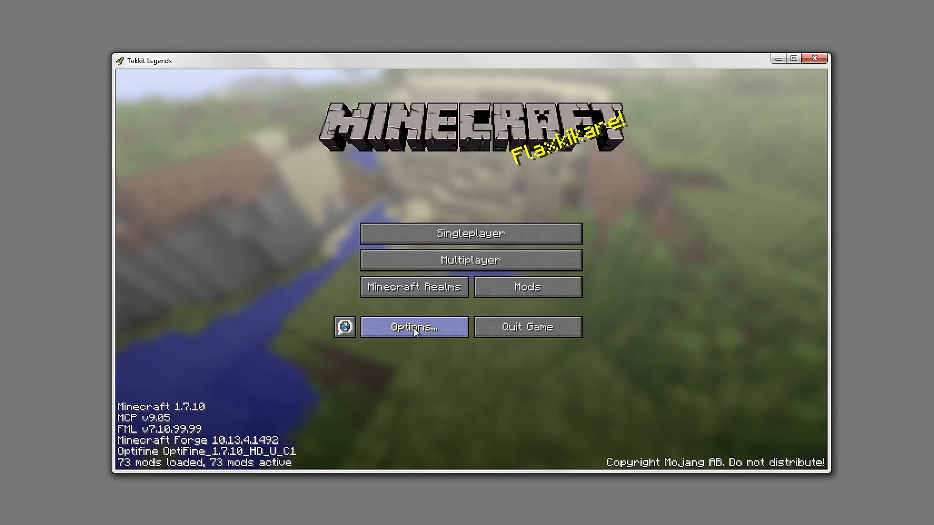
{"action": "left_click", "coordinate": [414, 327]}
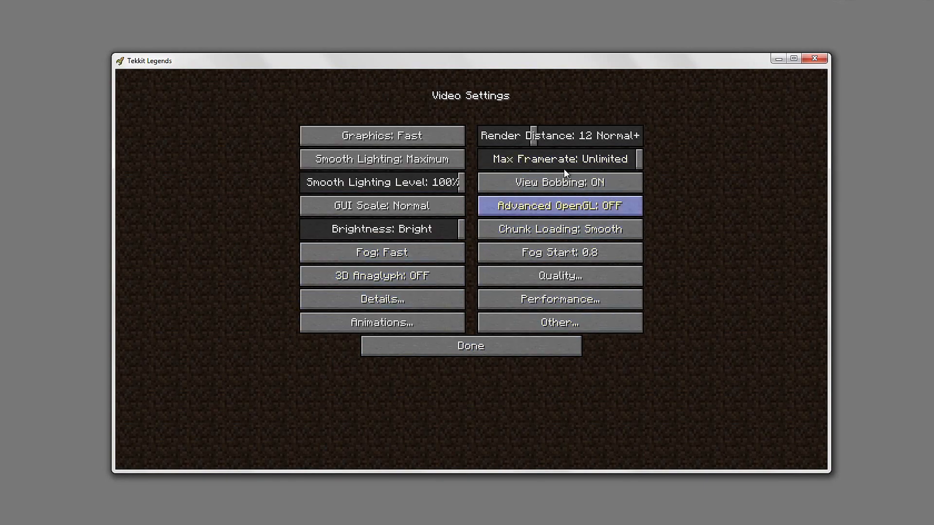
{"action": "mouse_move", "coordinate": [542, 115]}
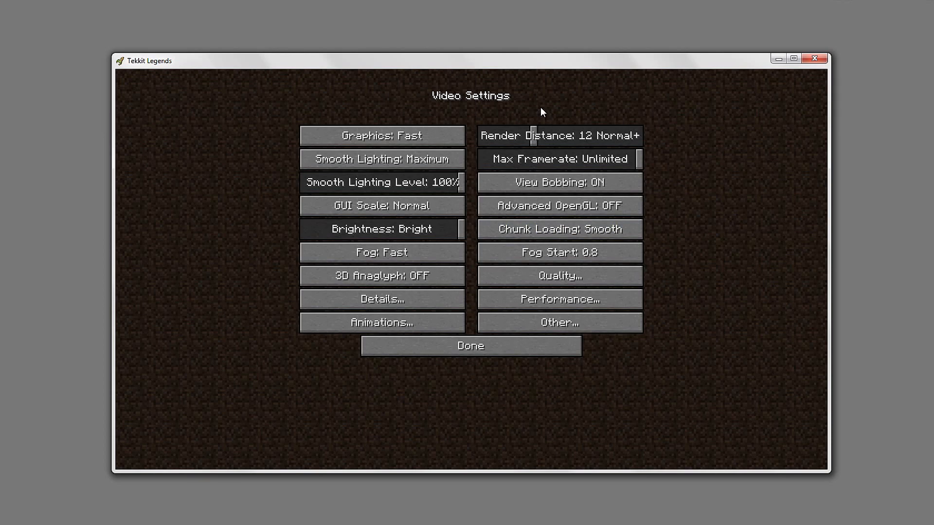
{"action": "mouse_move", "coordinate": [559, 229]}
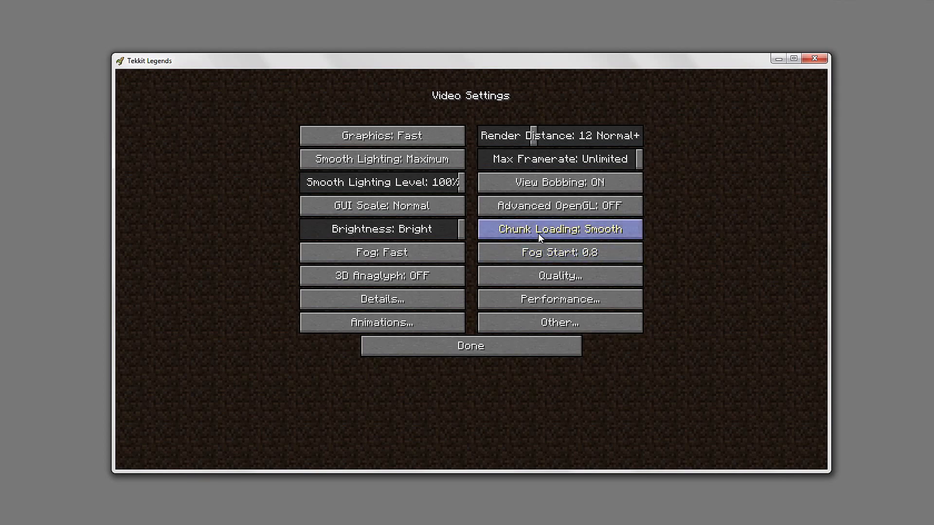
{"action": "mouse_move", "coordinate": [558, 230]}
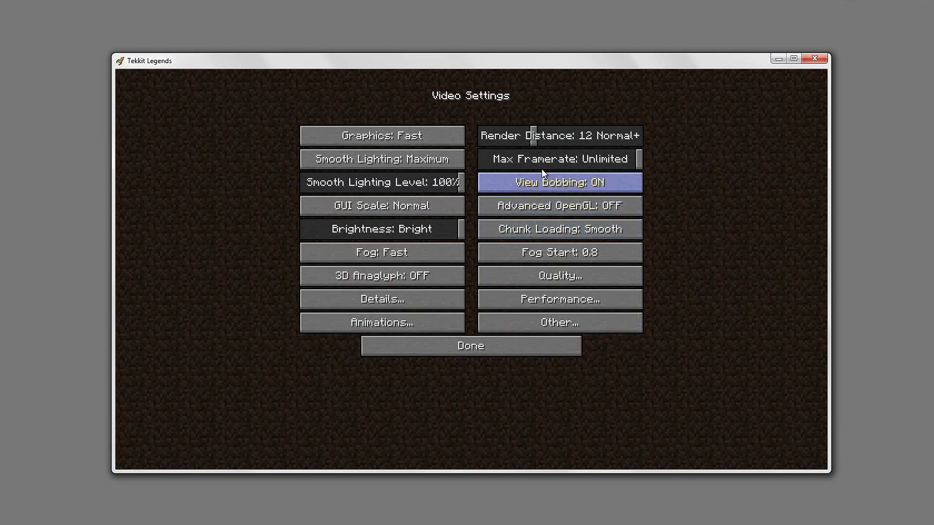
{"action": "left_click", "coordinate": [381, 299]}
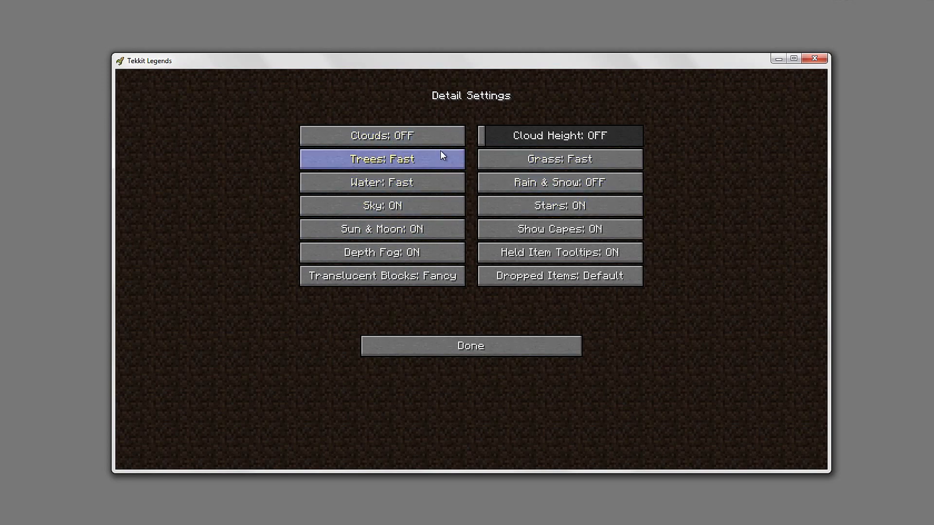
{"action": "left_click", "coordinate": [470, 345]}
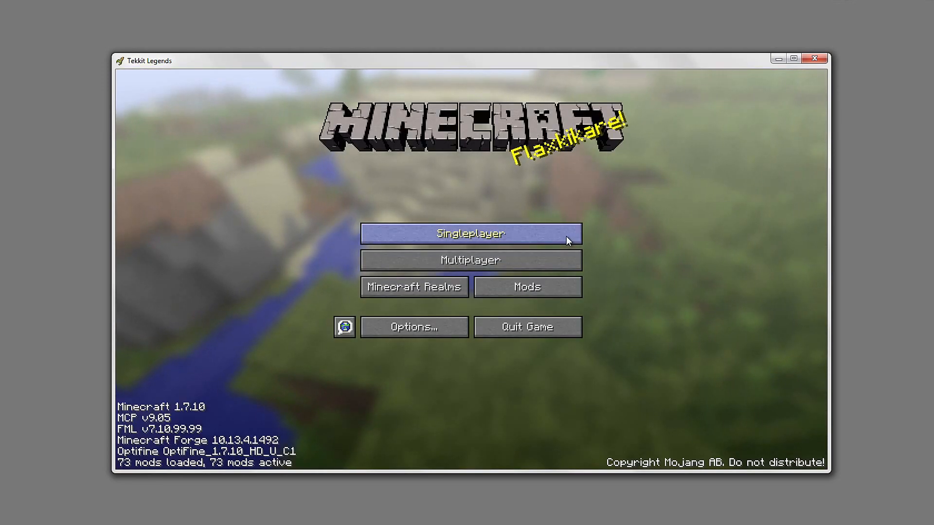
Load the singleplayer world and toggle the F3 debug overlay to read fps and memory
{"action": "left_click", "coordinate": [470, 232]}
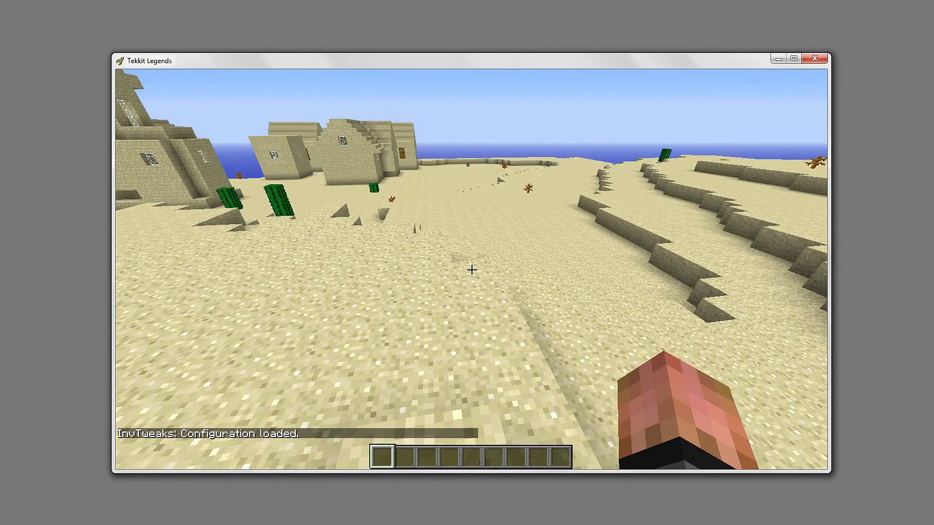
{"action": "mouse_move", "coordinate": [471, 268]}
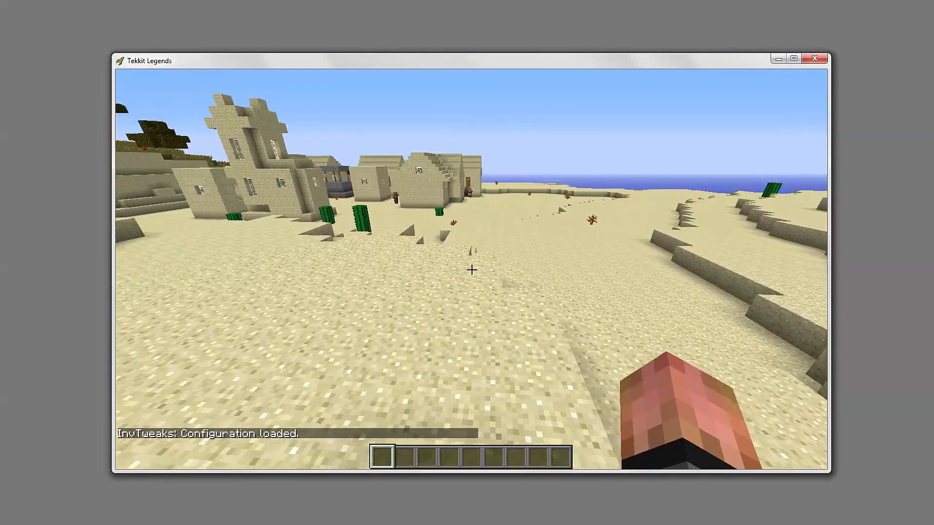
{"action": "key", "text": "F3"}
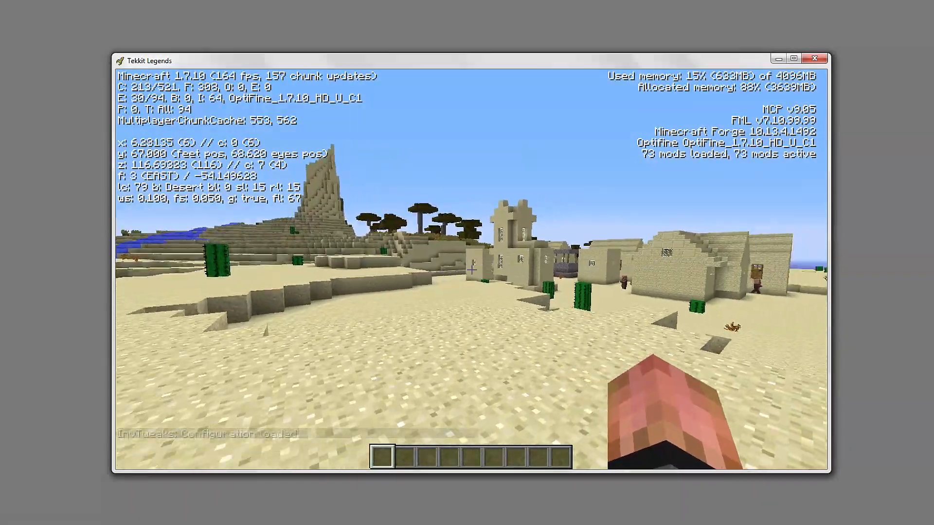
{"action": "mouse_move", "coordinate": [472, 270]}
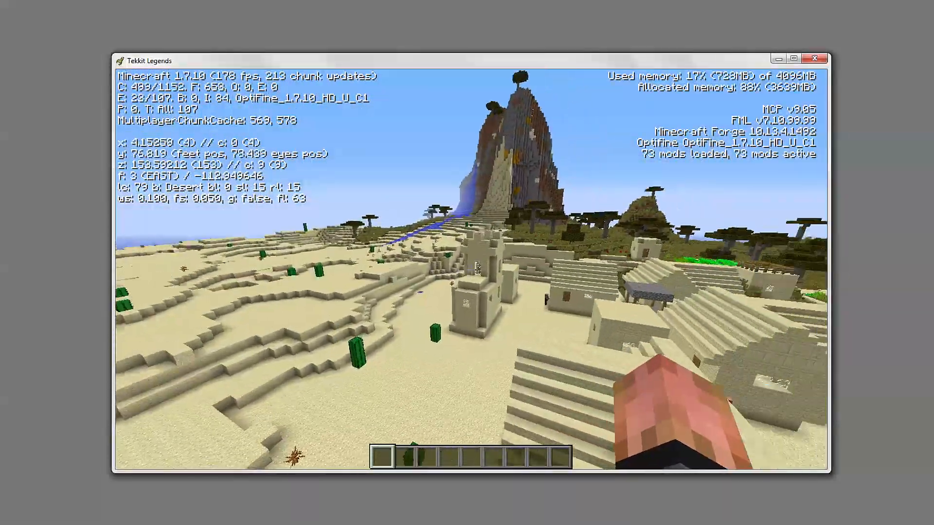
{"action": "mouse_move", "coordinate": [467, 270]}
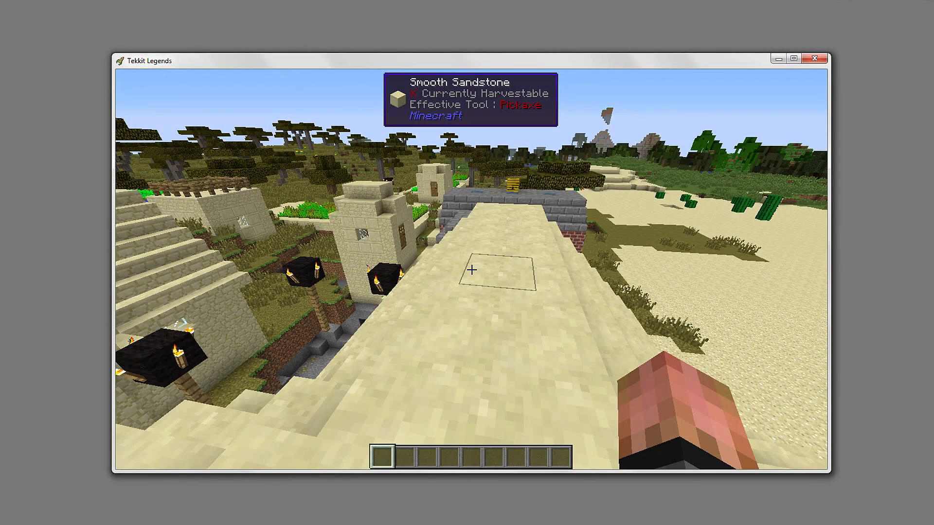
{"action": "mouse_move", "coordinate": [467, 271]}
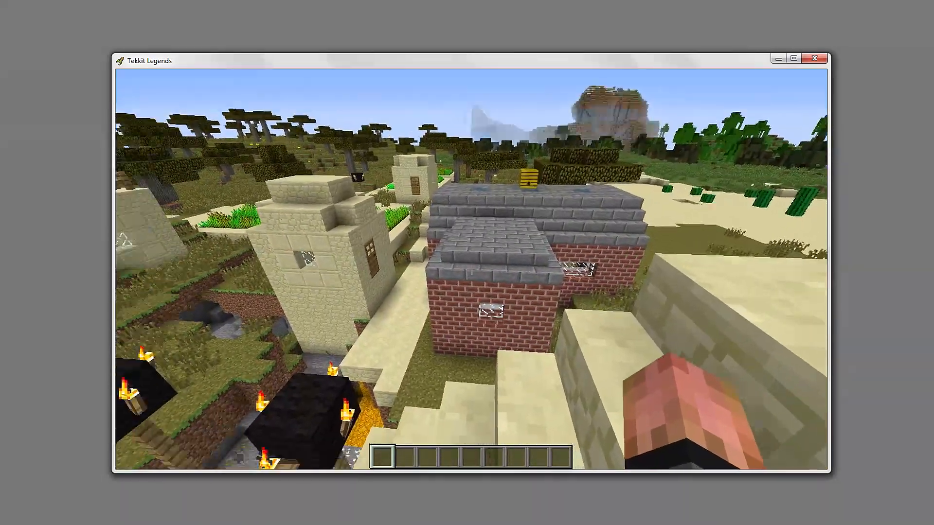
{"action": "mouse_move", "coordinate": [467, 268]}
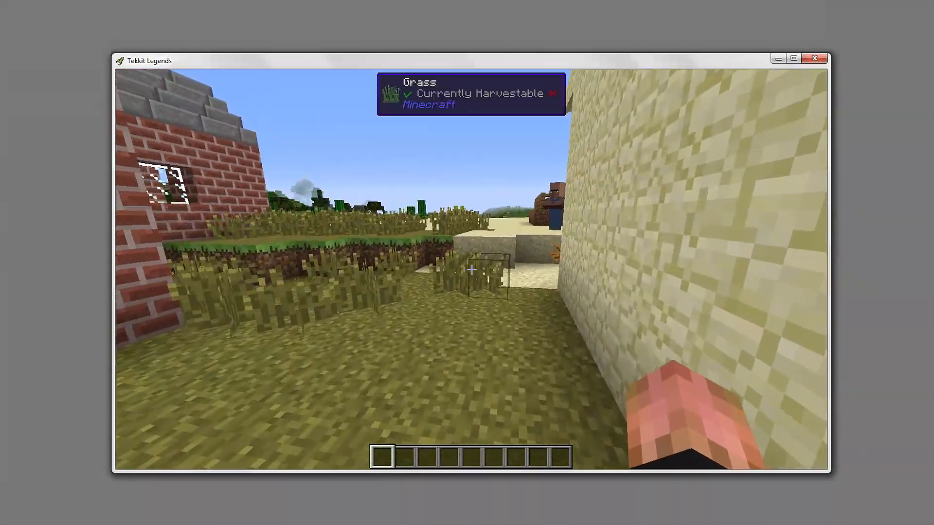
{"action": "key", "text": "F3"}
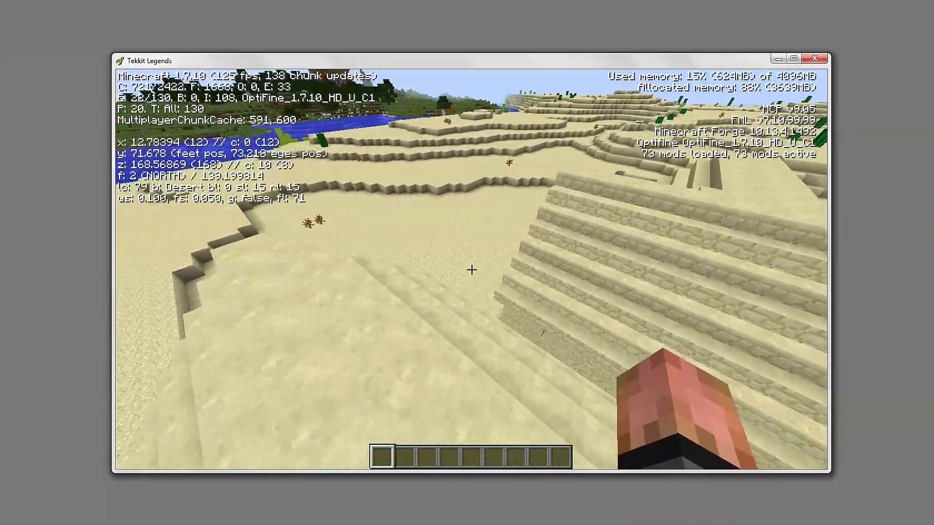
{"action": "mouse_move", "coordinate": [472, 270]}
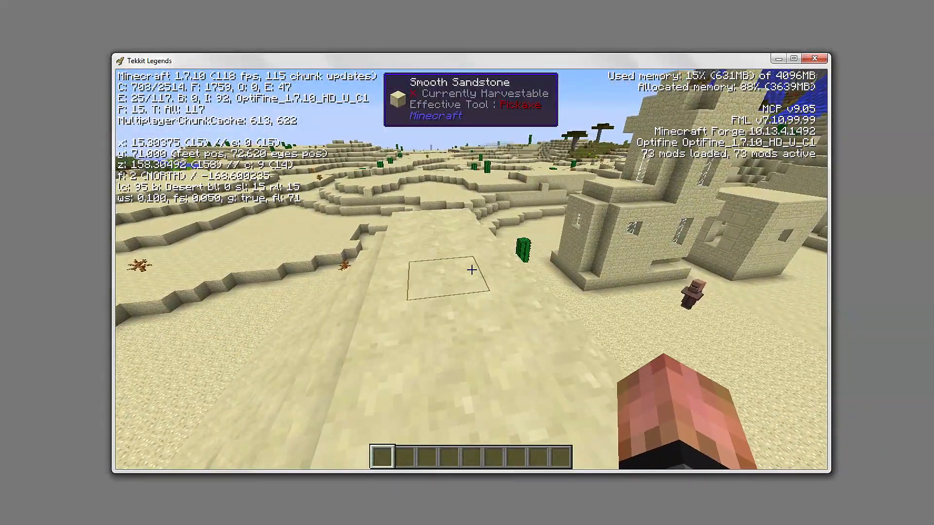